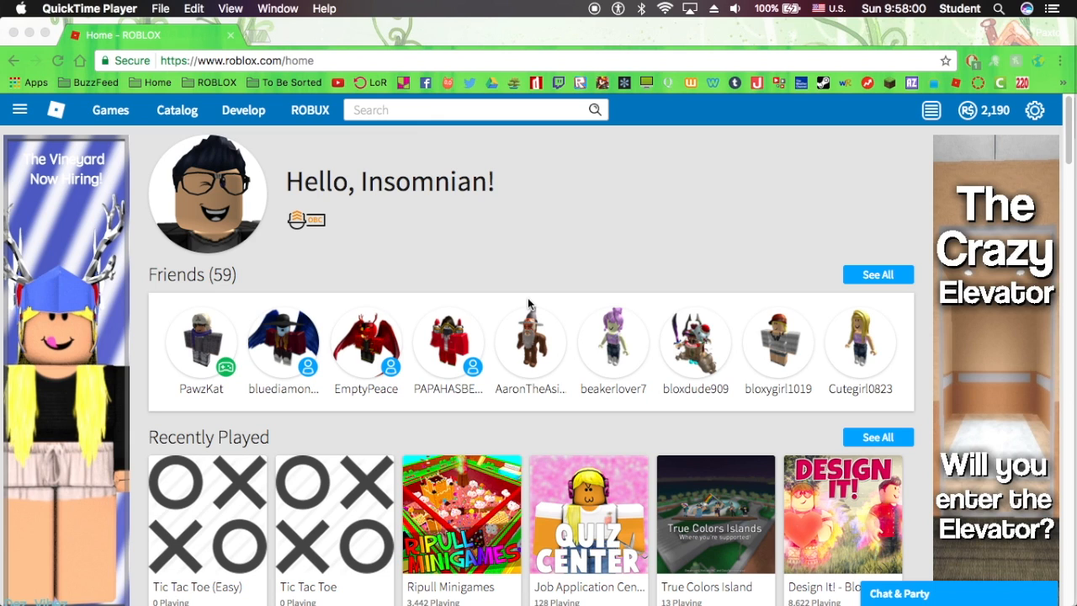
mouse_move(1028, 323)
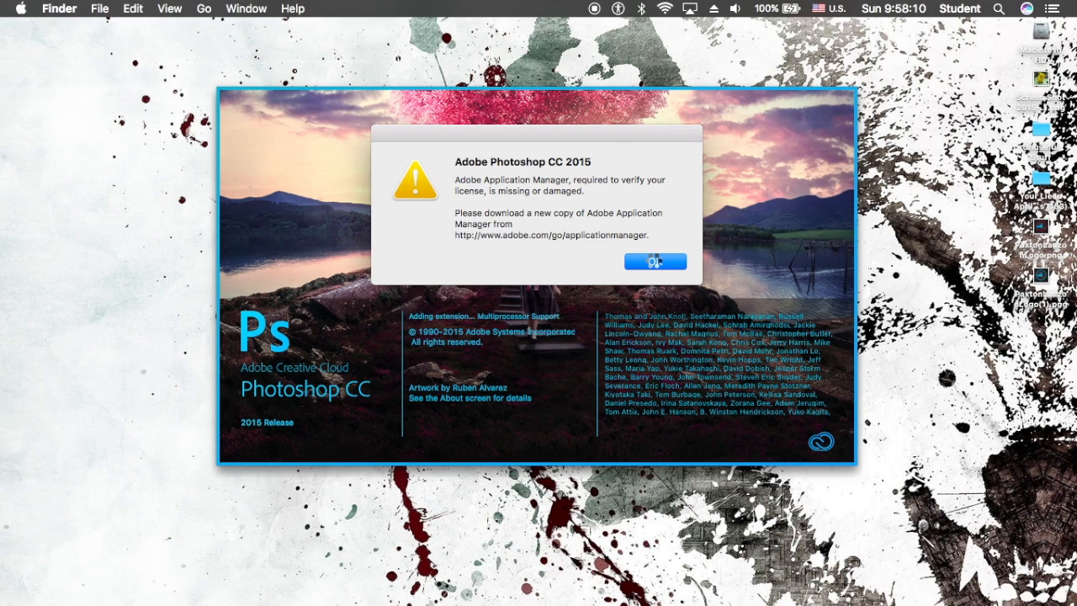
click(656, 261)
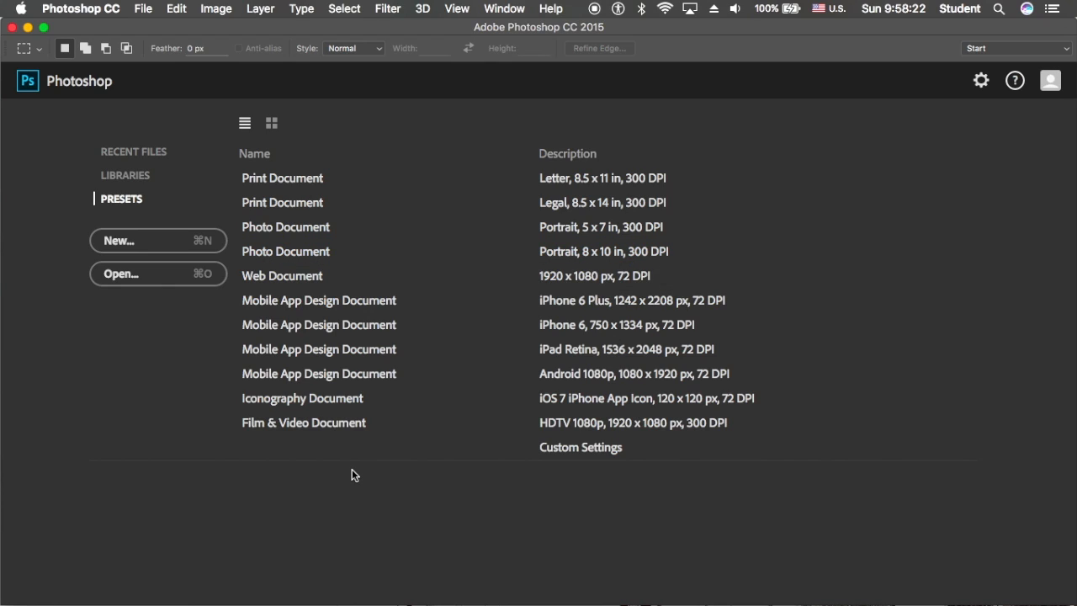
mouse_move(352, 462)
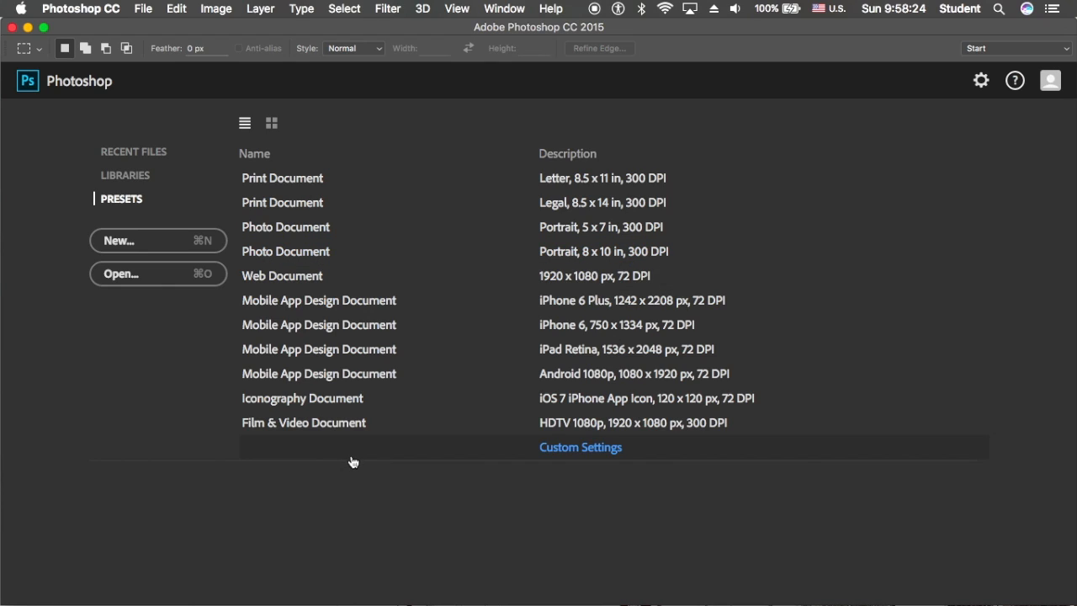
mouse_move(348, 491)
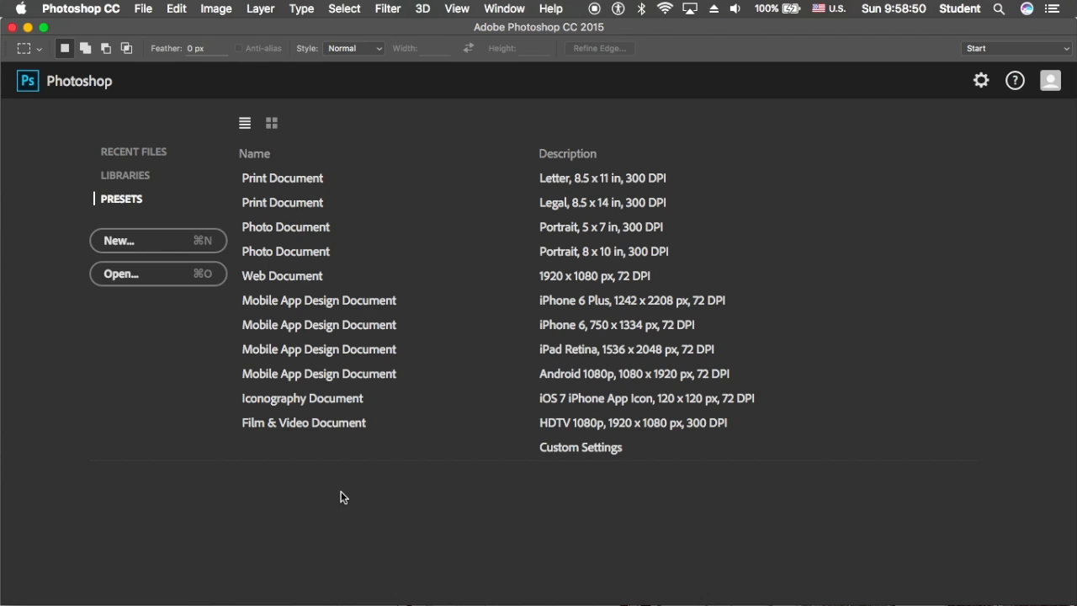
mouse_move(335, 512)
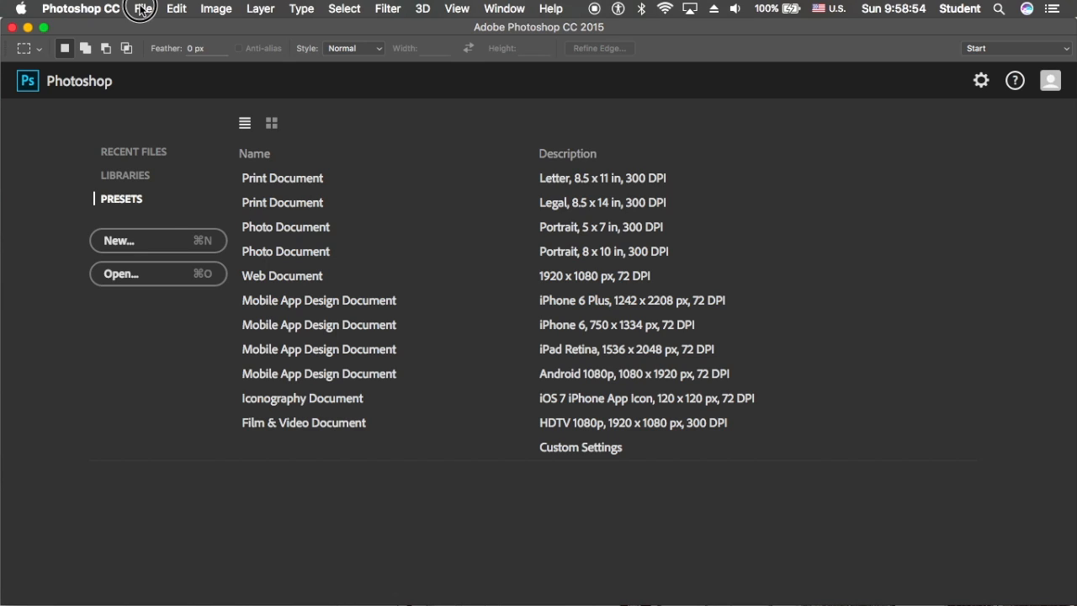
- Start a new document and enter width 8 and height 4.5 inches
click(141, 9)
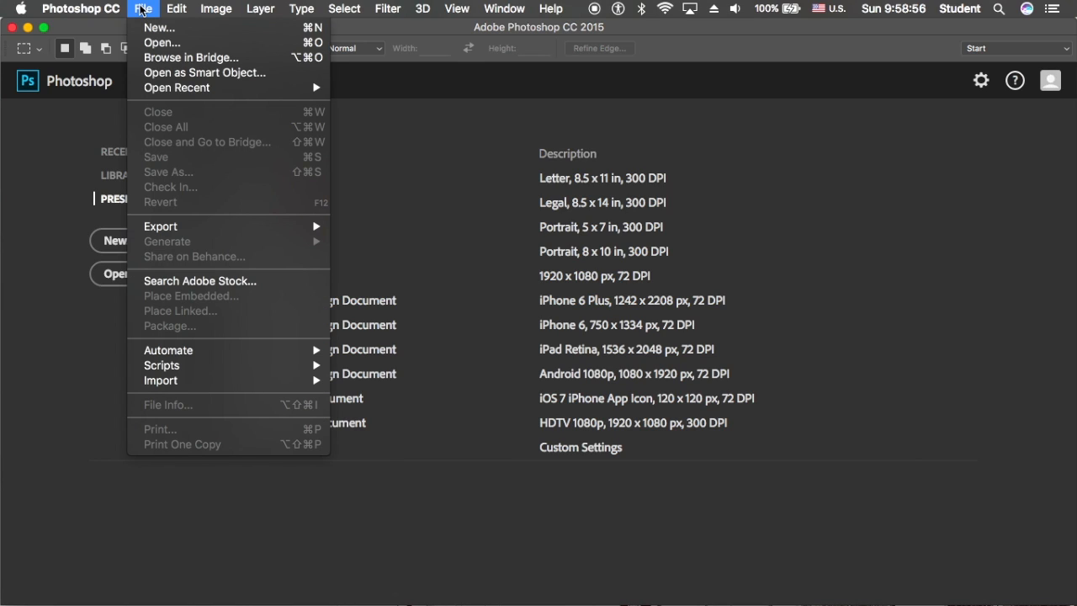
mouse_move(145, 28)
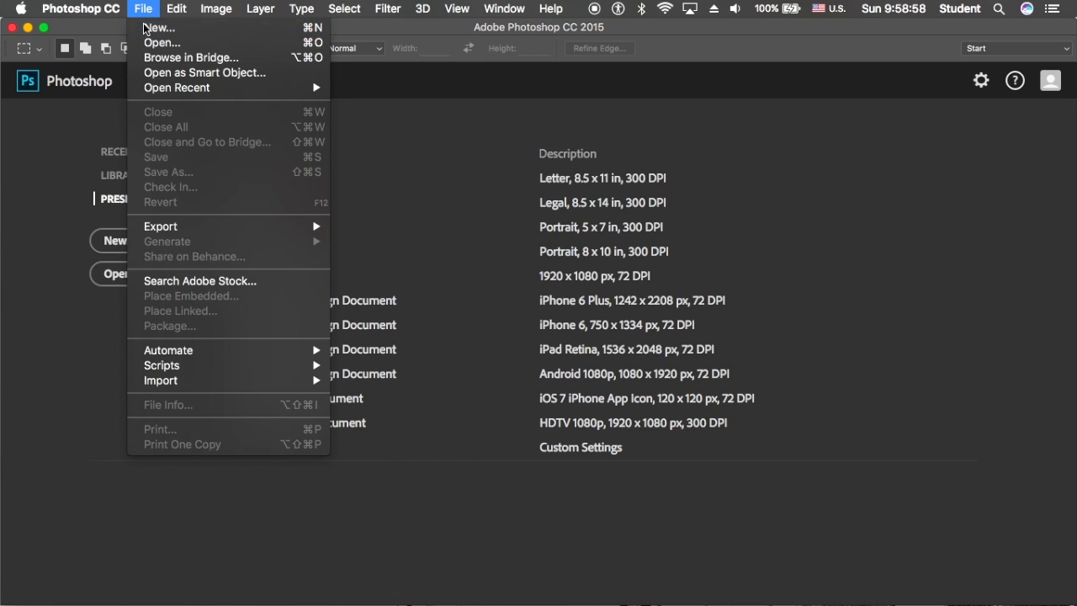
click(159, 28)
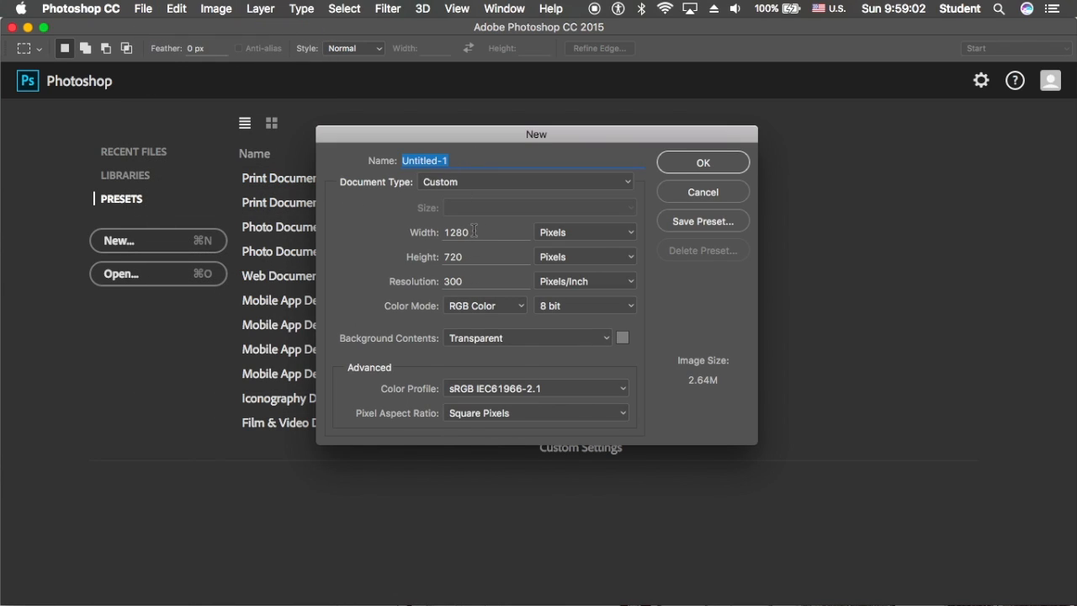
mouse_move(551, 240)
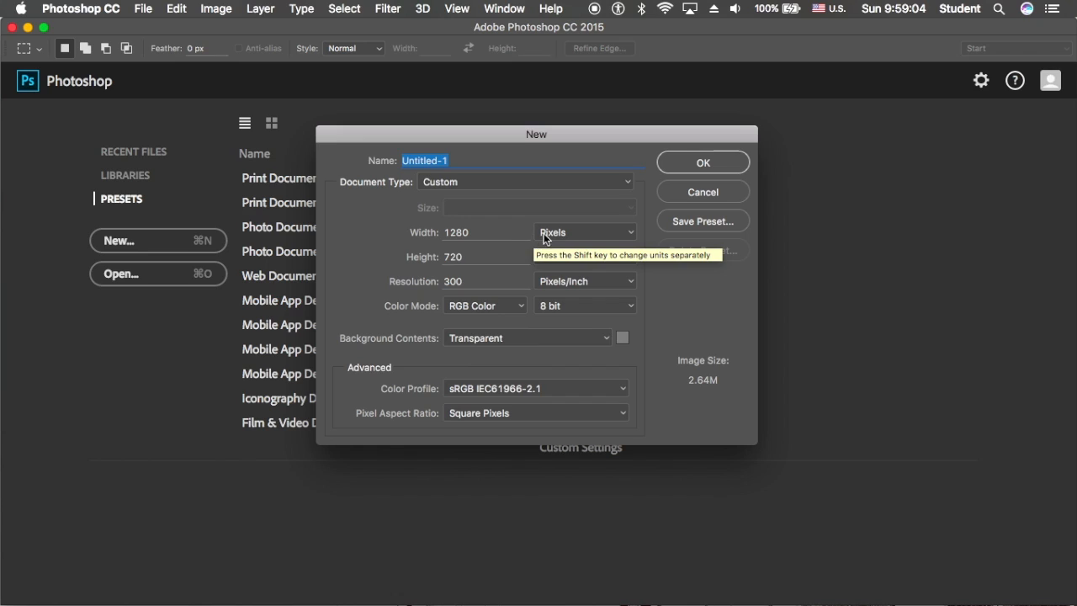
click(585, 232)
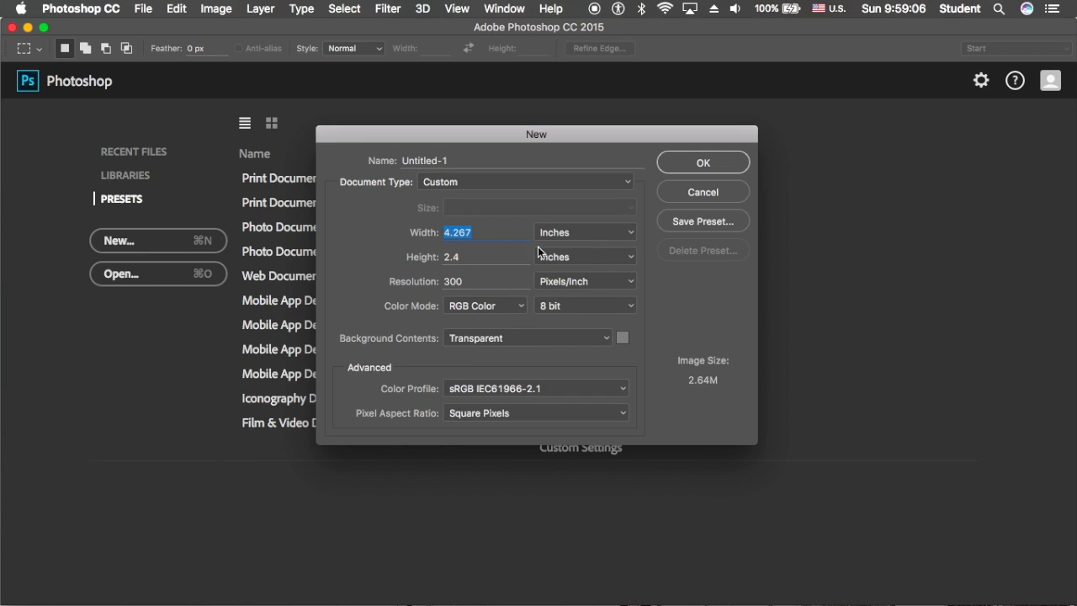
mouse_move(476, 234)
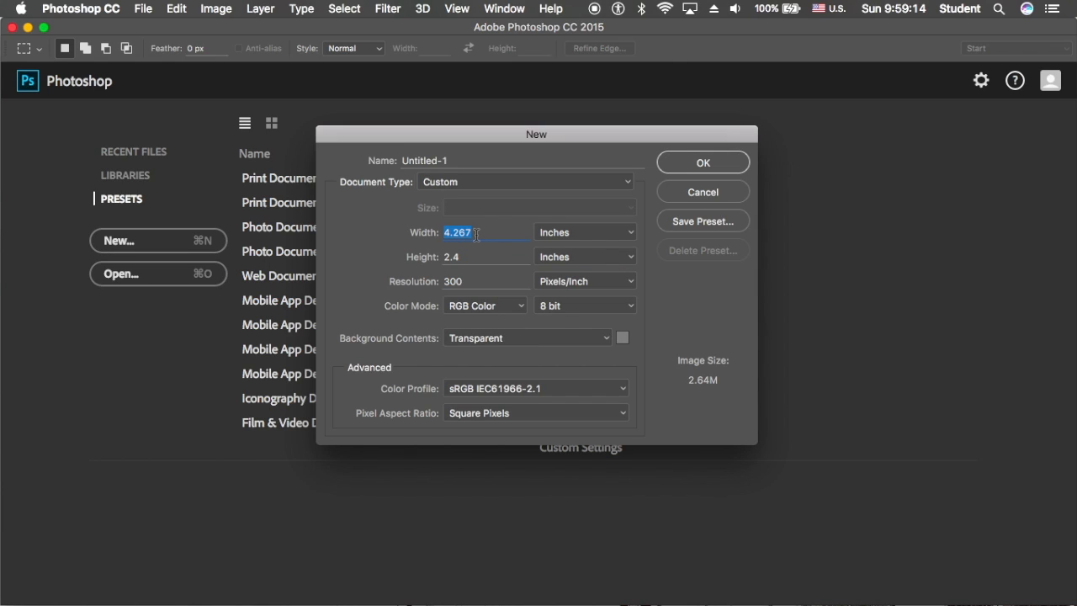
text(8)
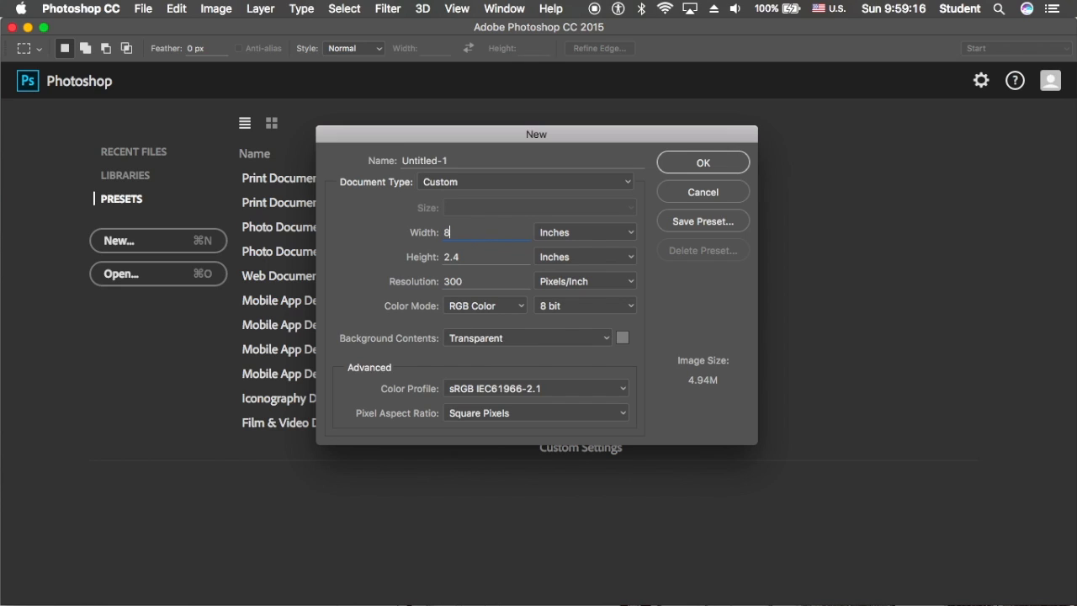
click(486, 257)
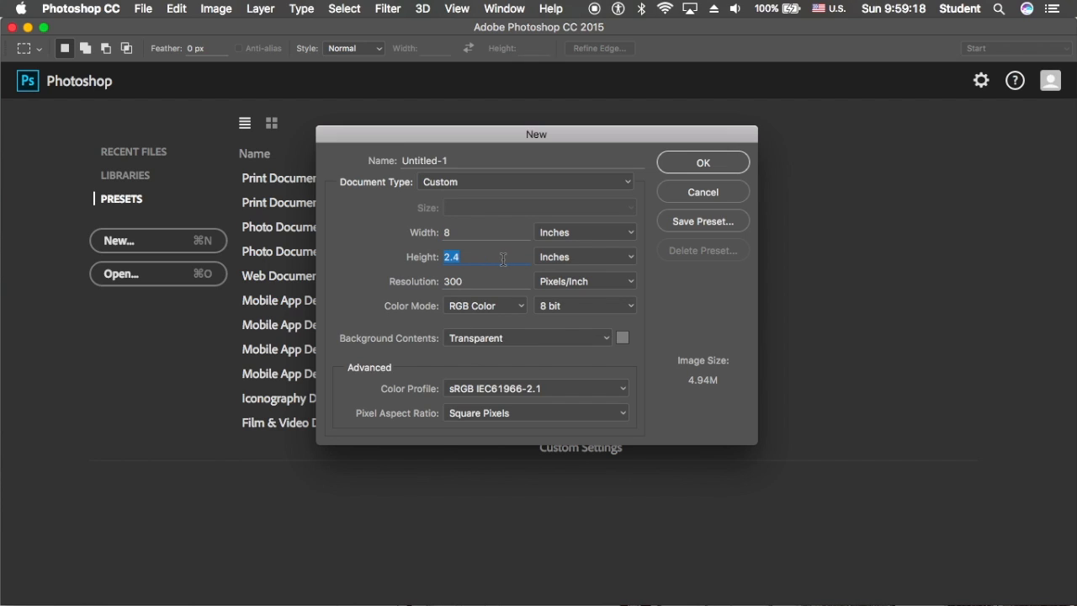
text(4.5)
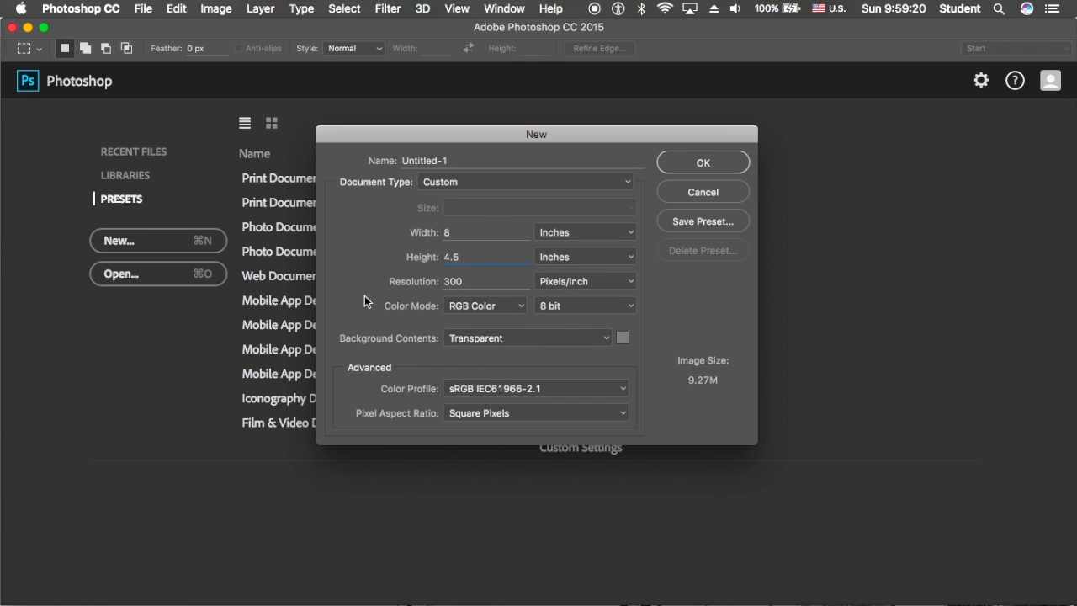
- Re-enter the 4.5 height, toggling size units to pixels and back to inches
click(585, 232)
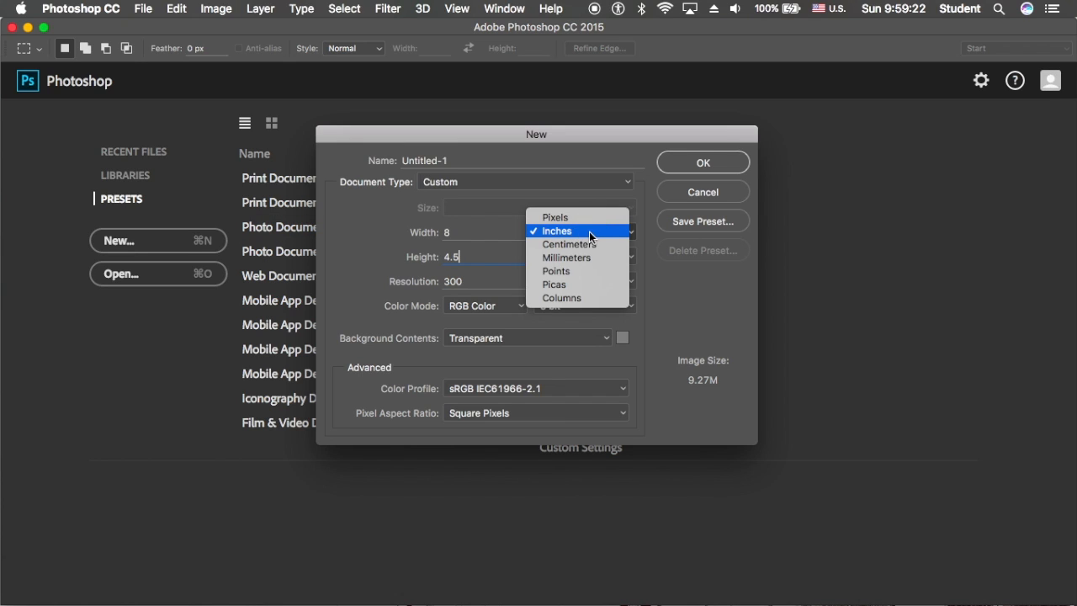
click(555, 217)
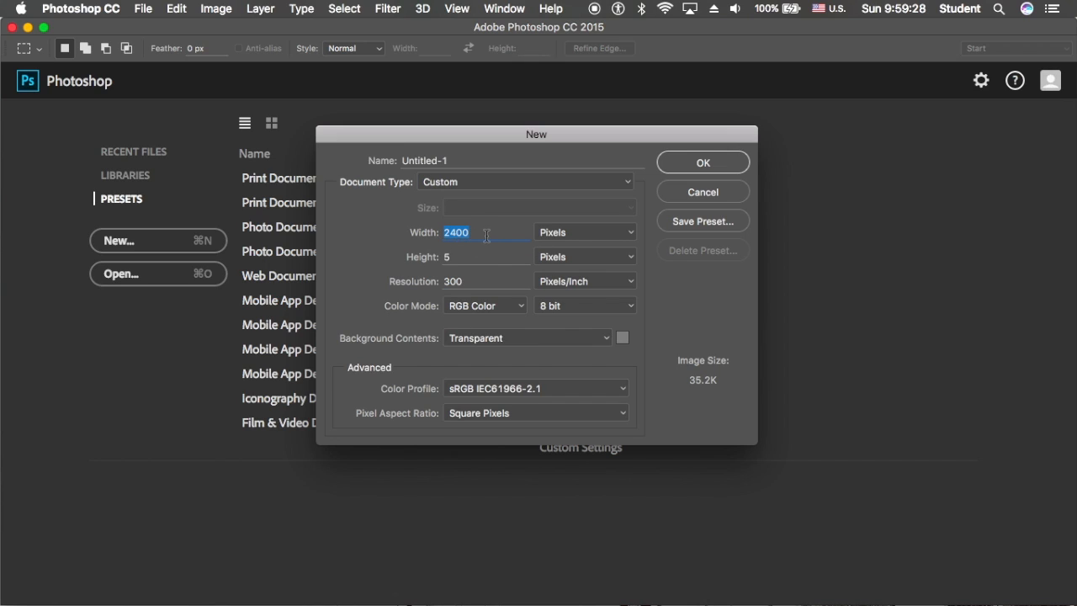
mouse_move(613, 246)
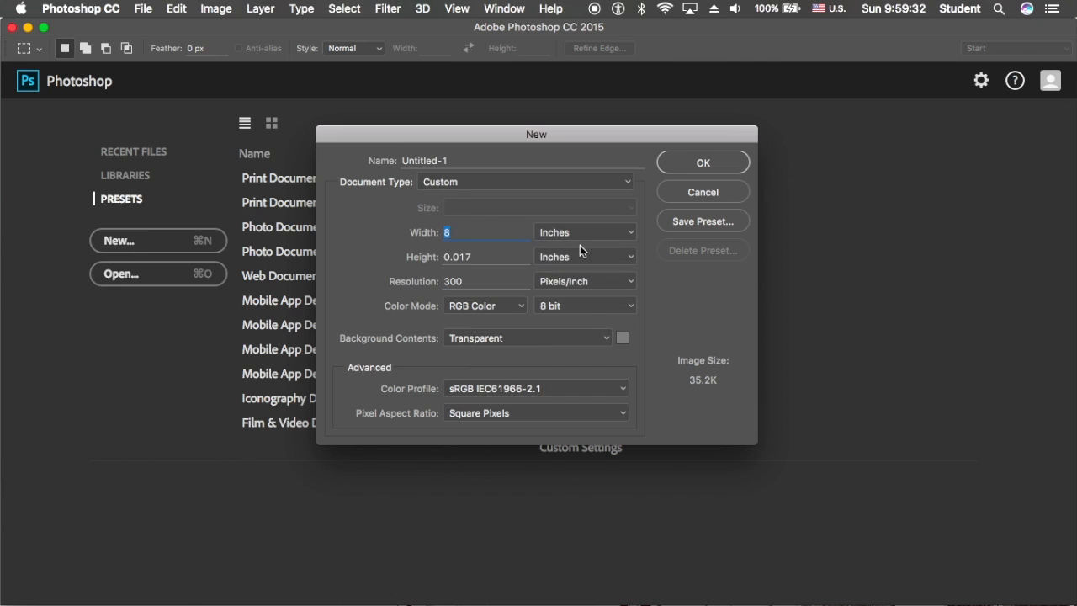
click(487, 257)
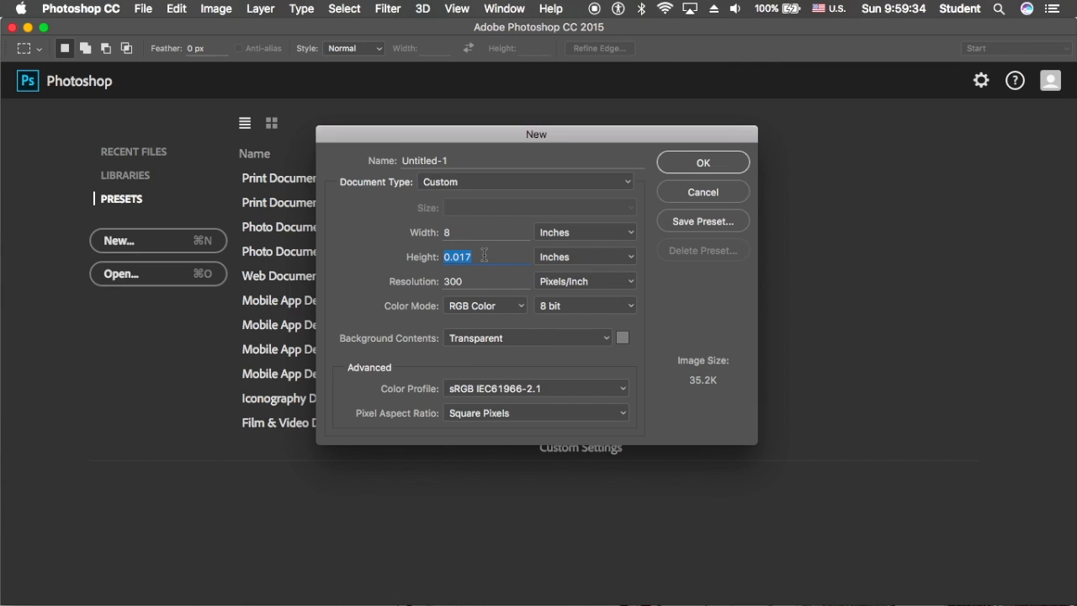
text(4.5)
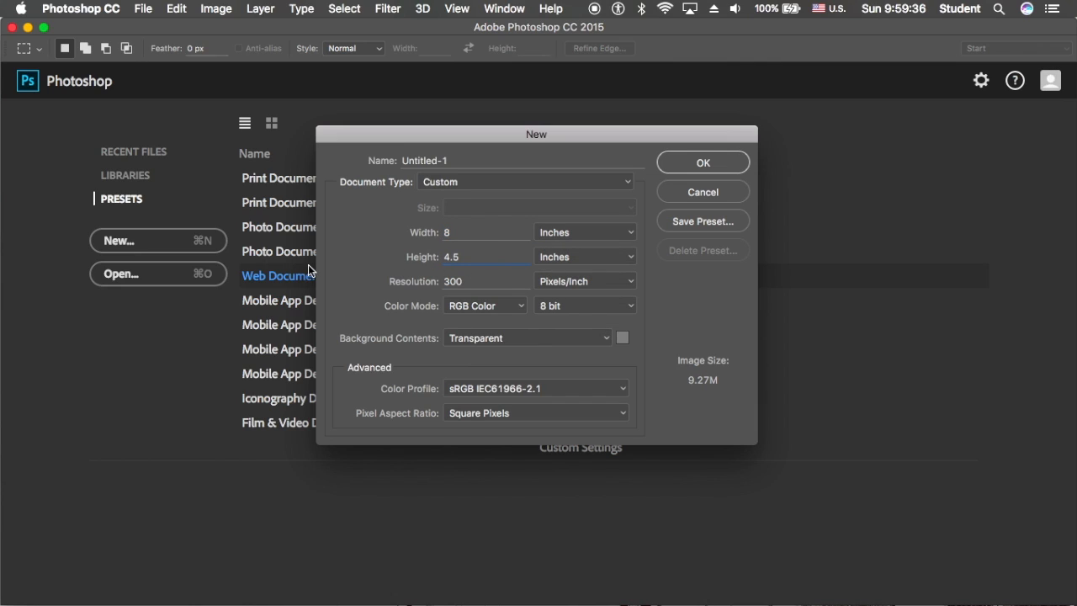
click(471, 257)
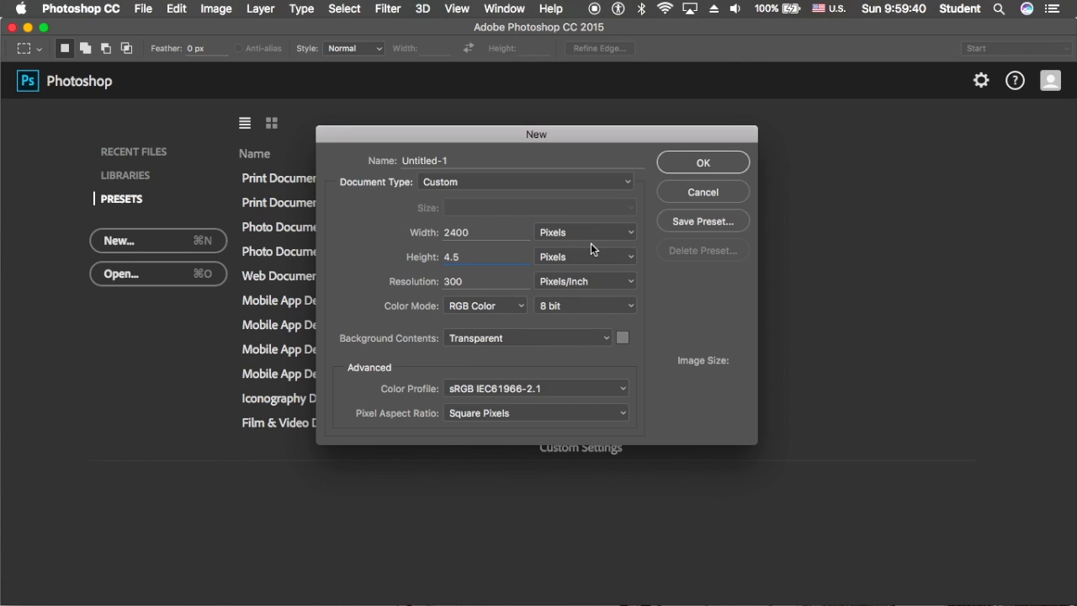
mouse_move(412, 270)
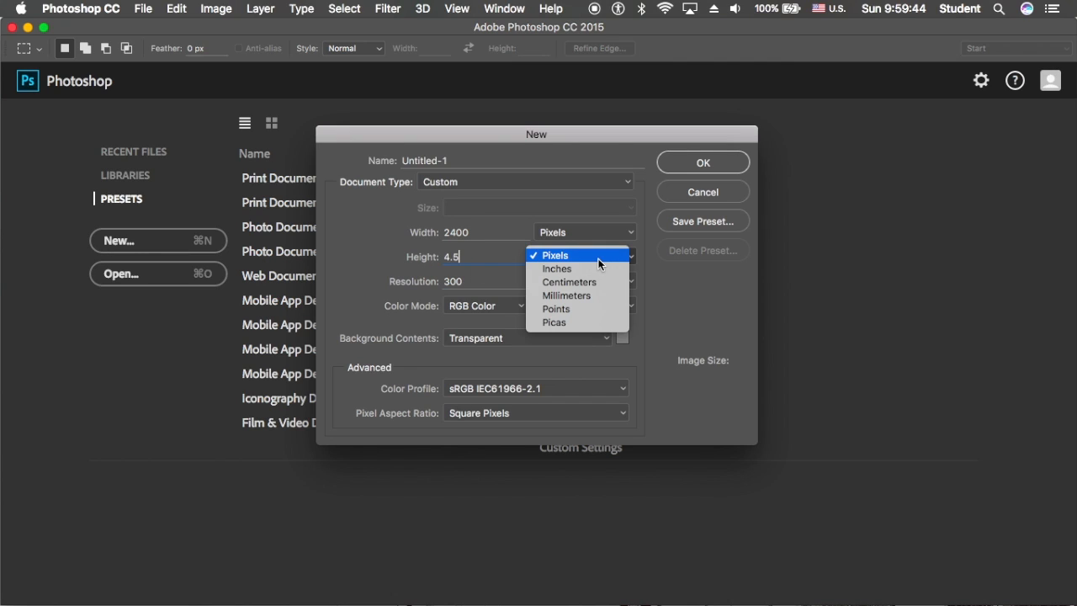
click(557, 268)
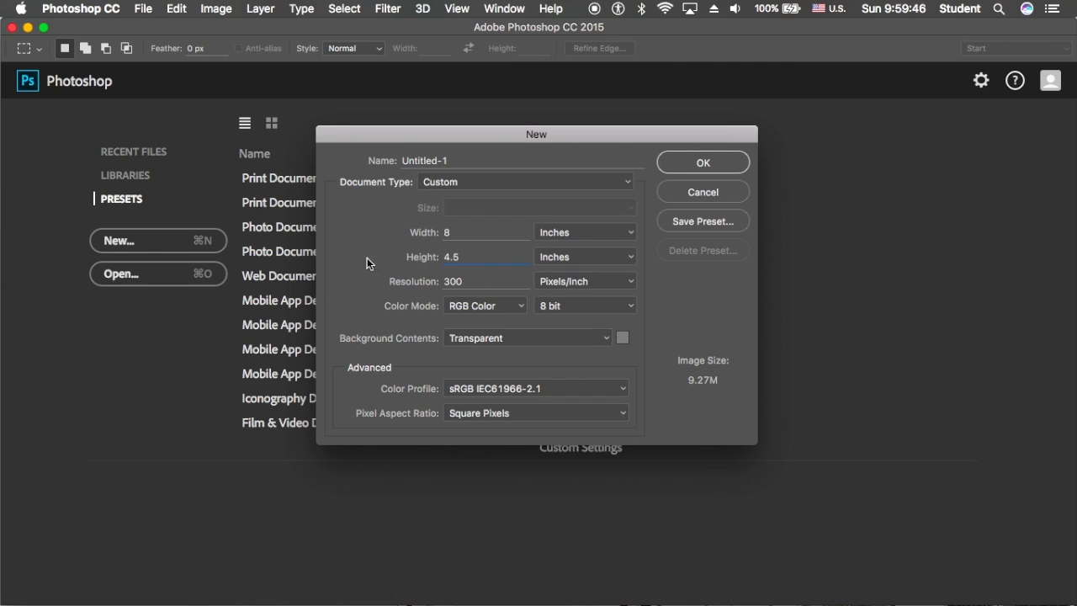
click(488, 257)
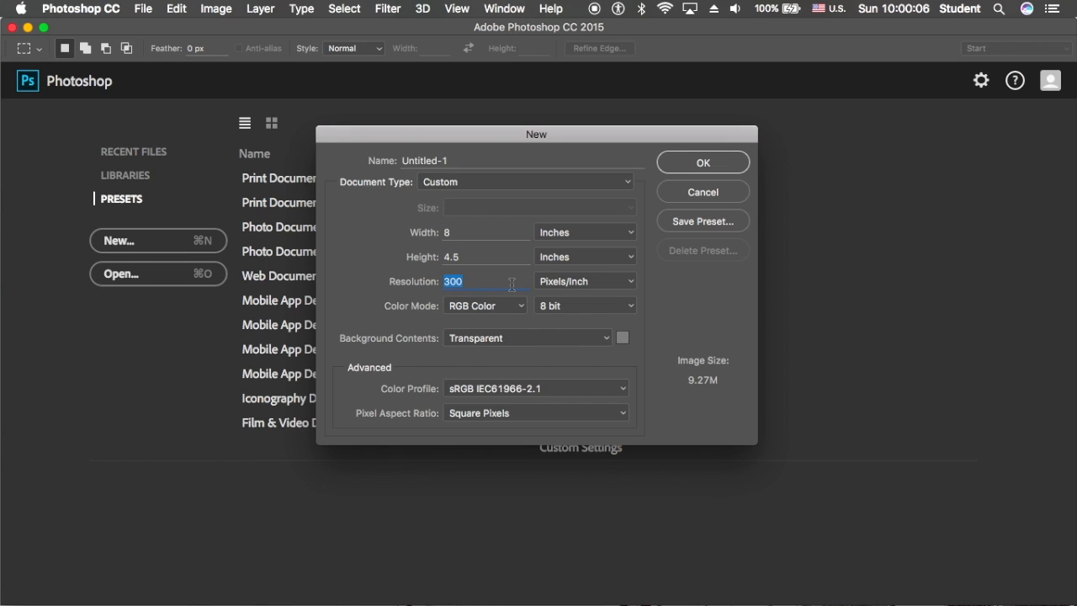
mouse_move(720, 289)
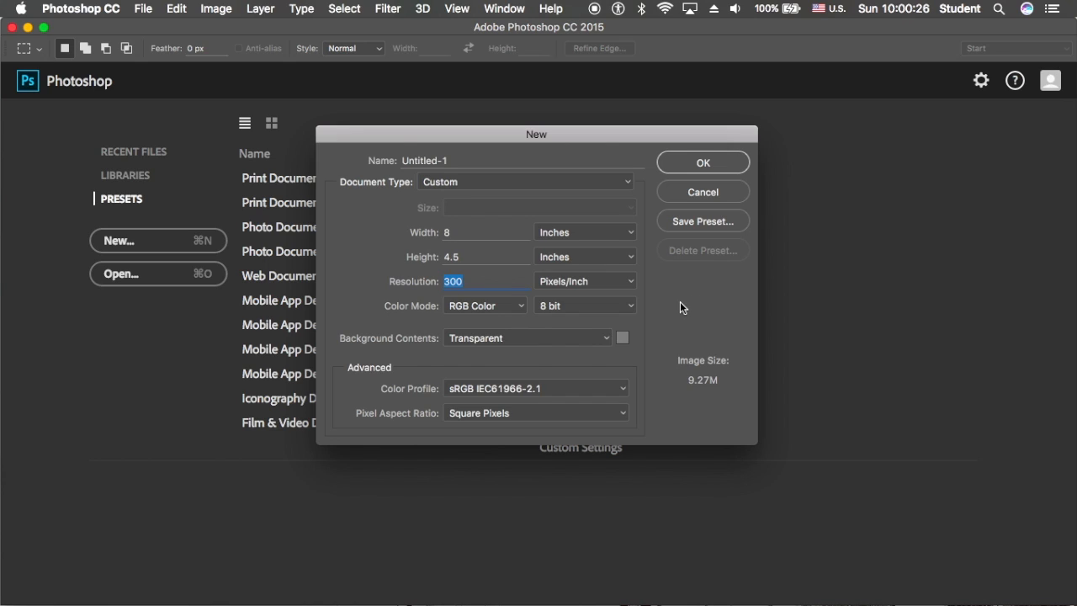
mouse_move(606, 341)
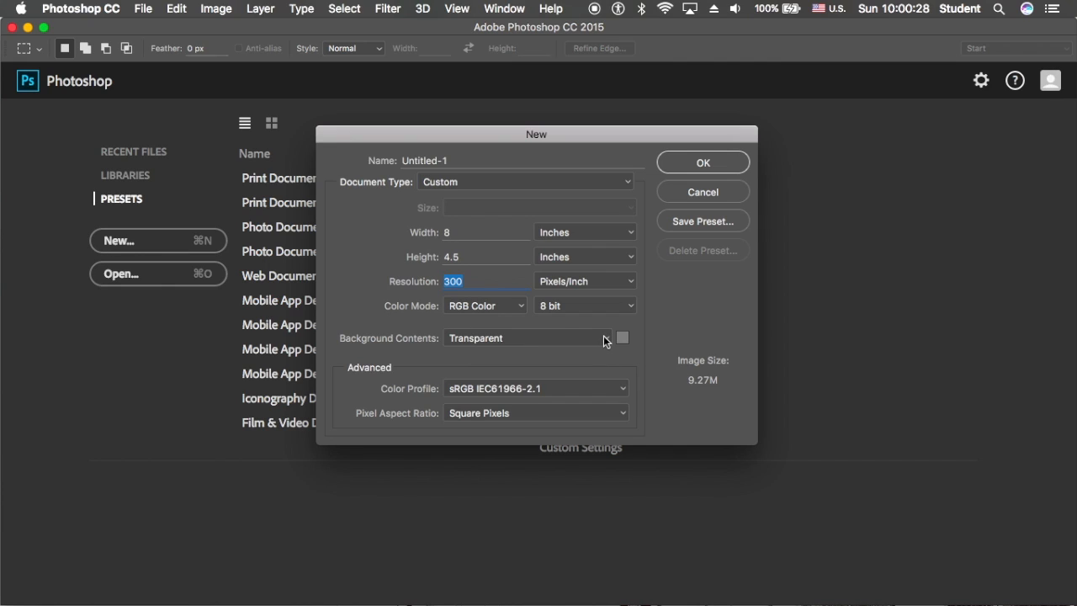
click(525, 337)
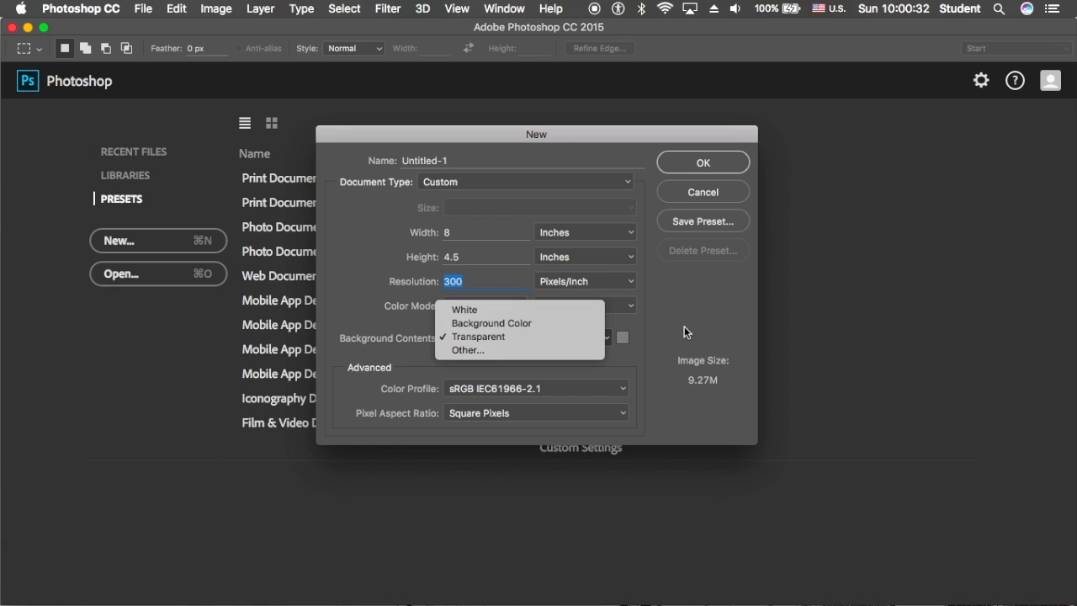
mouse_move(681, 331)
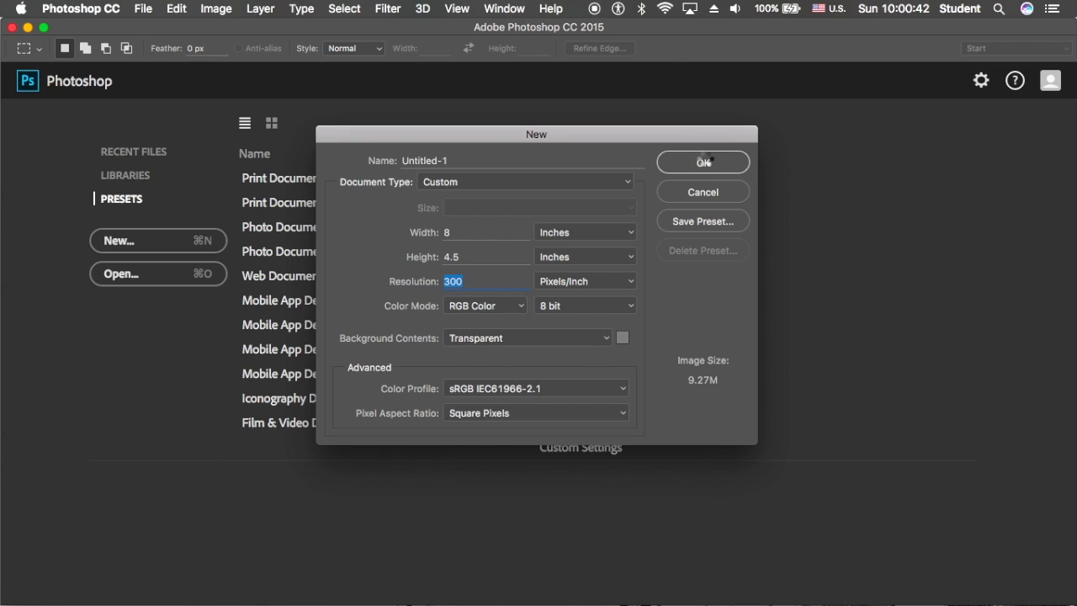
click(703, 161)
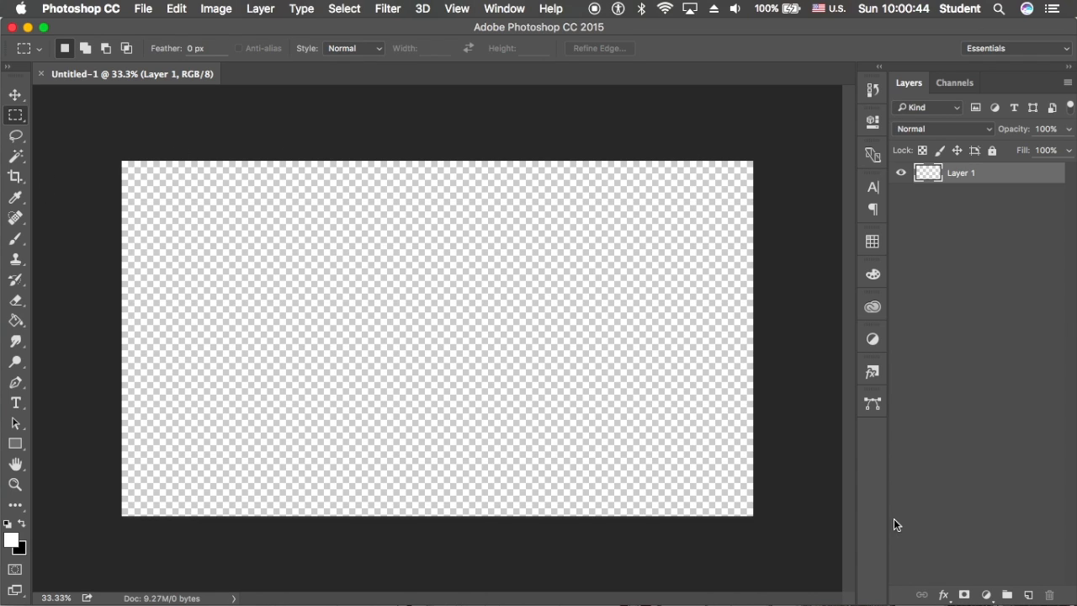
mouse_move(880, 551)
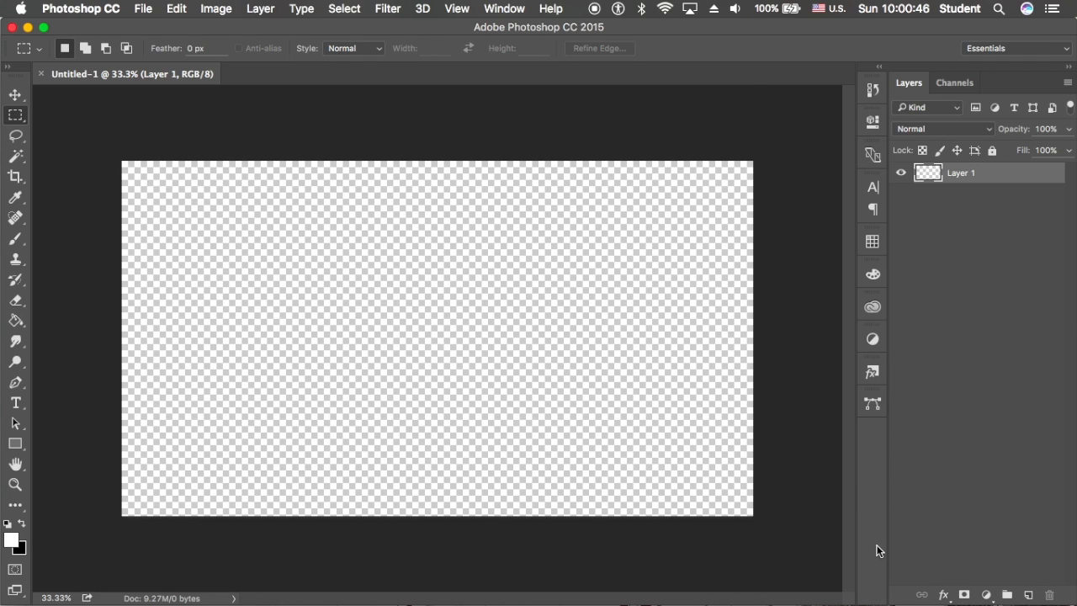
click(215, 8)
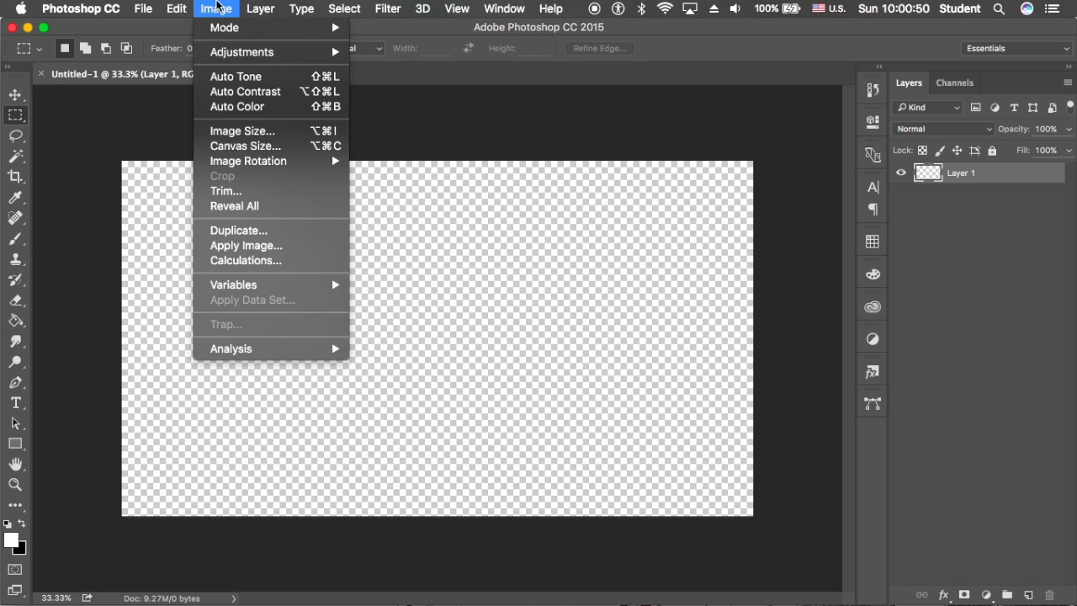
mouse_move(244, 146)
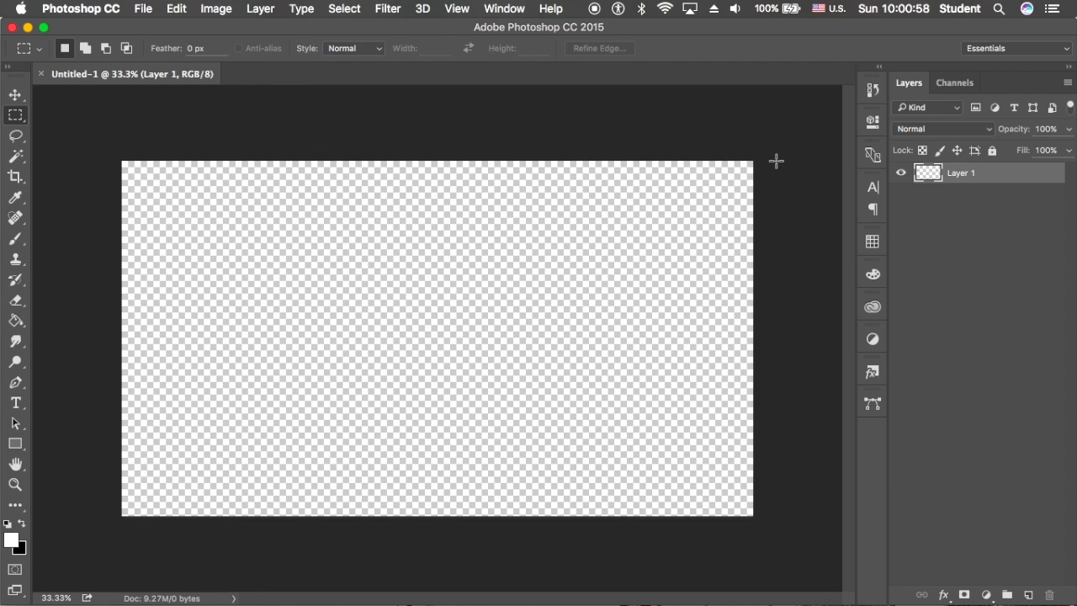
mouse_move(766, 149)
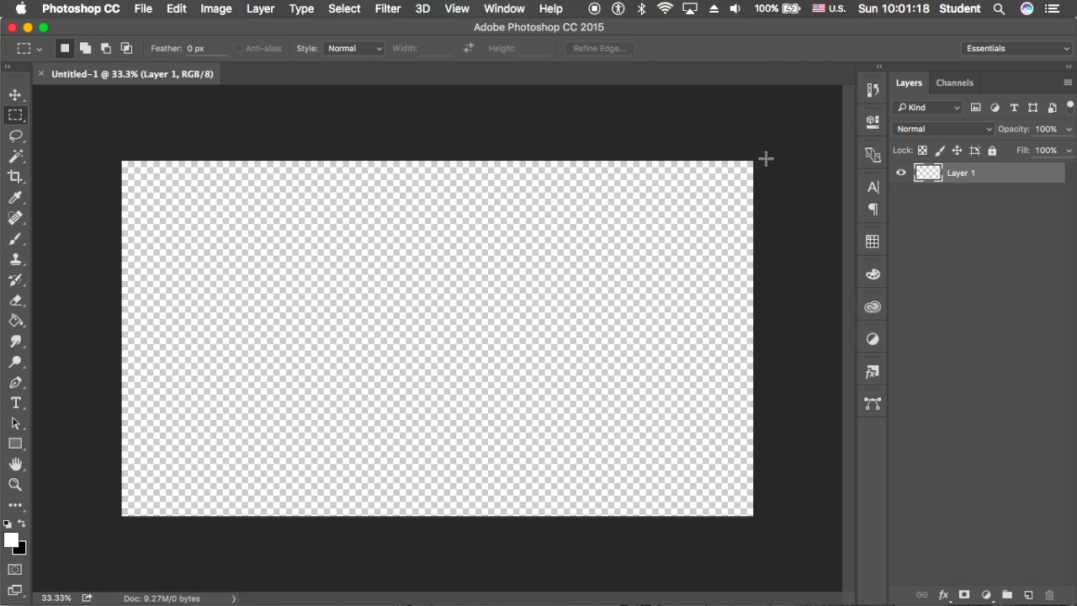
mouse_move(89, 295)
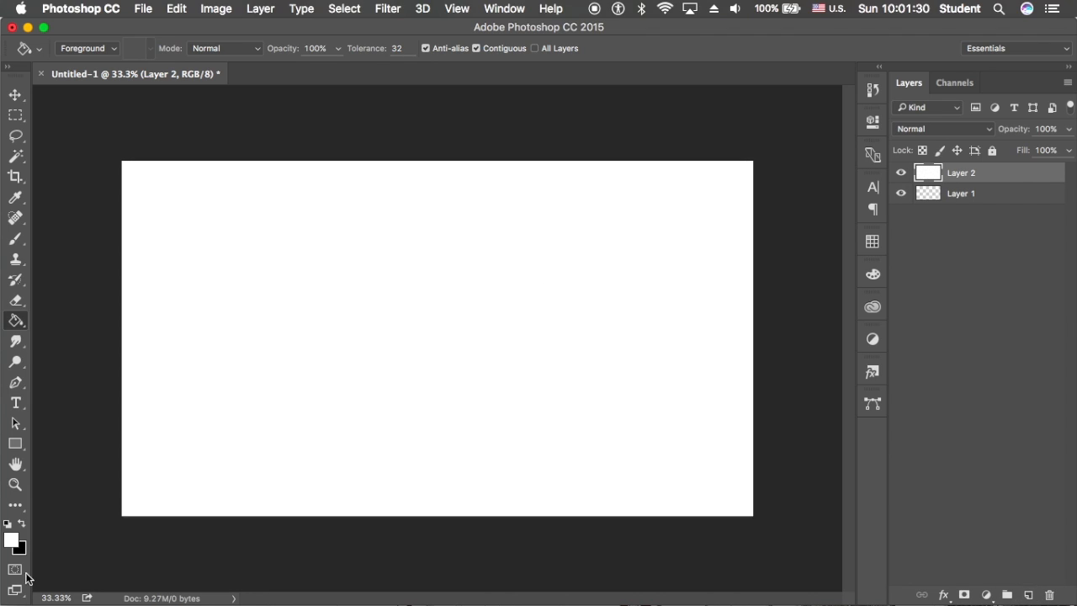
- Pick pure red as the paint colour and place the credit text bottom-right
click(13, 541)
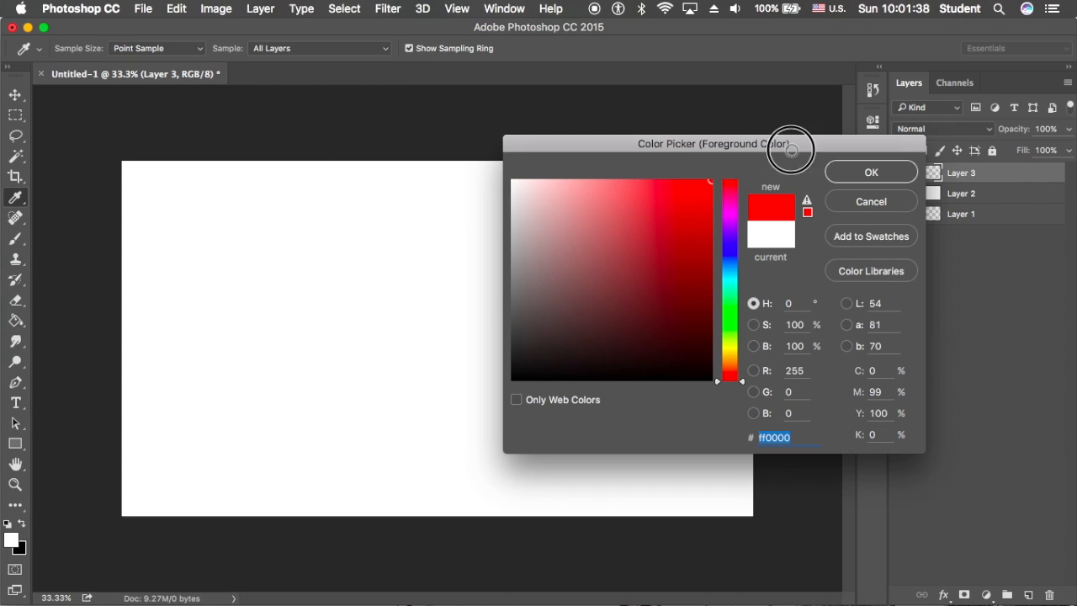
click(871, 171)
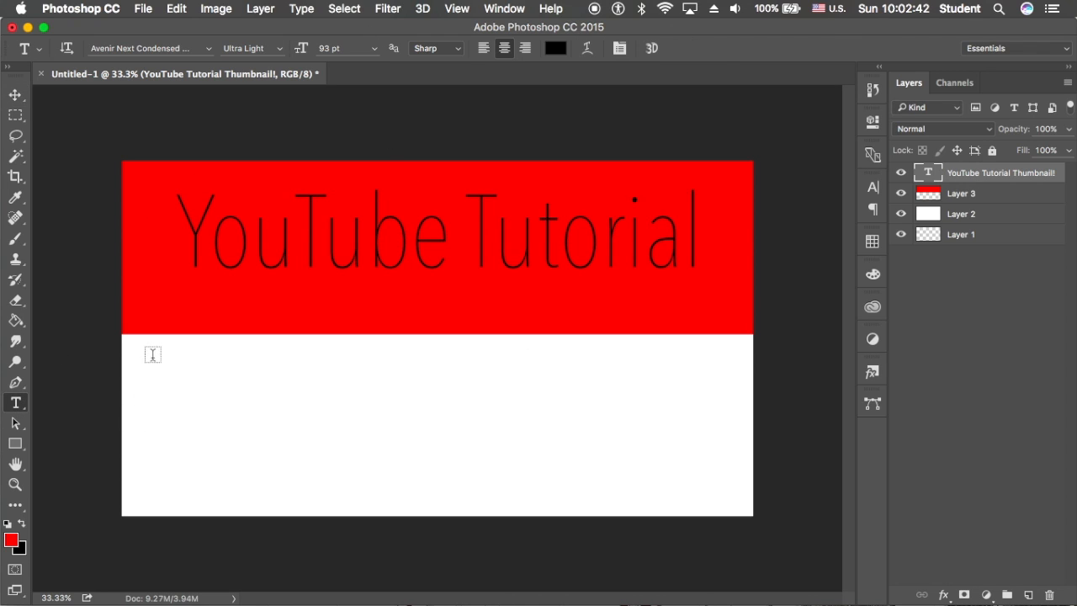
drag(530, 462, 726, 499)
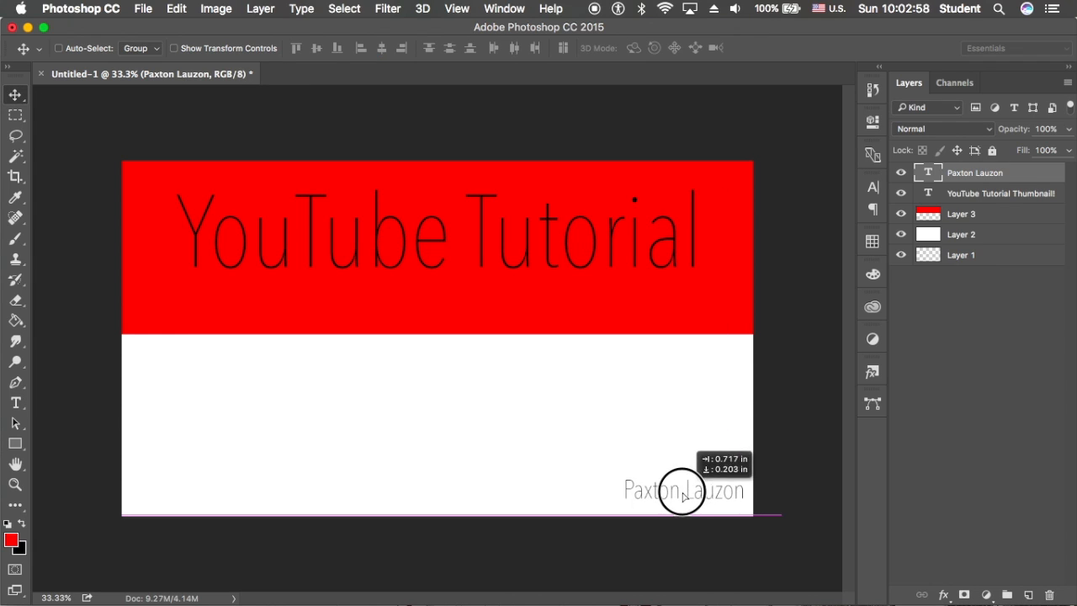
drag(684, 489, 686, 498)
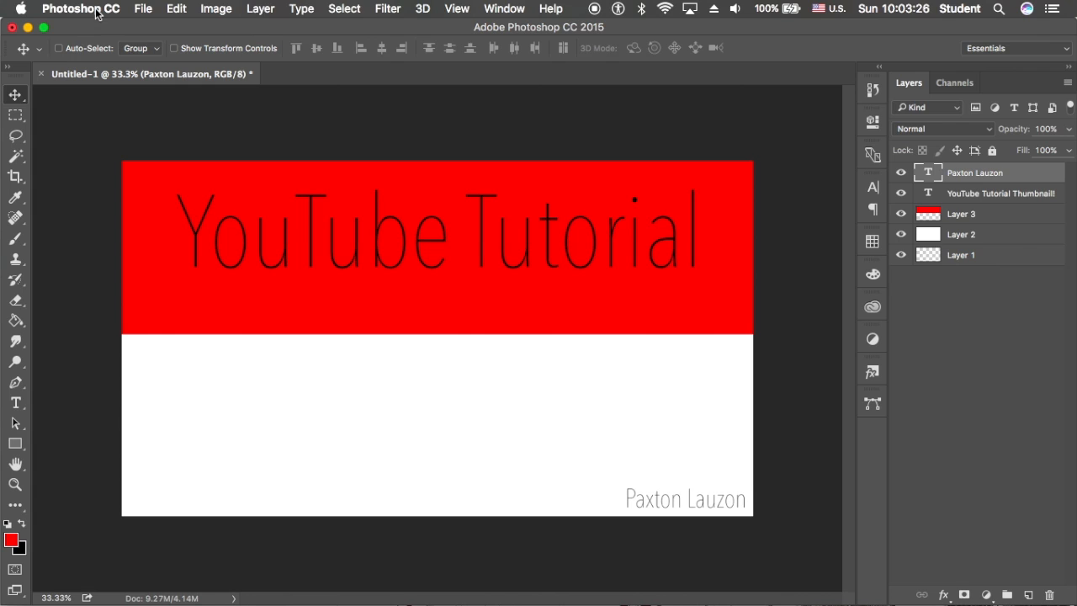
- Save the design as YTT.psd in Downloads, accepting Maximize Compatibility
click(143, 9)
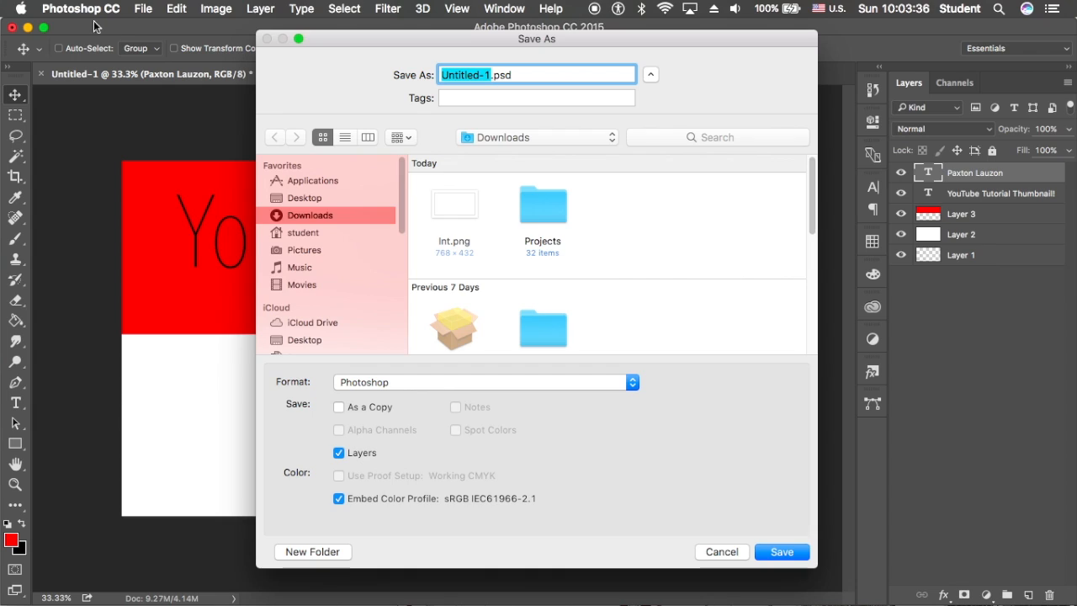
mouse_move(336, 381)
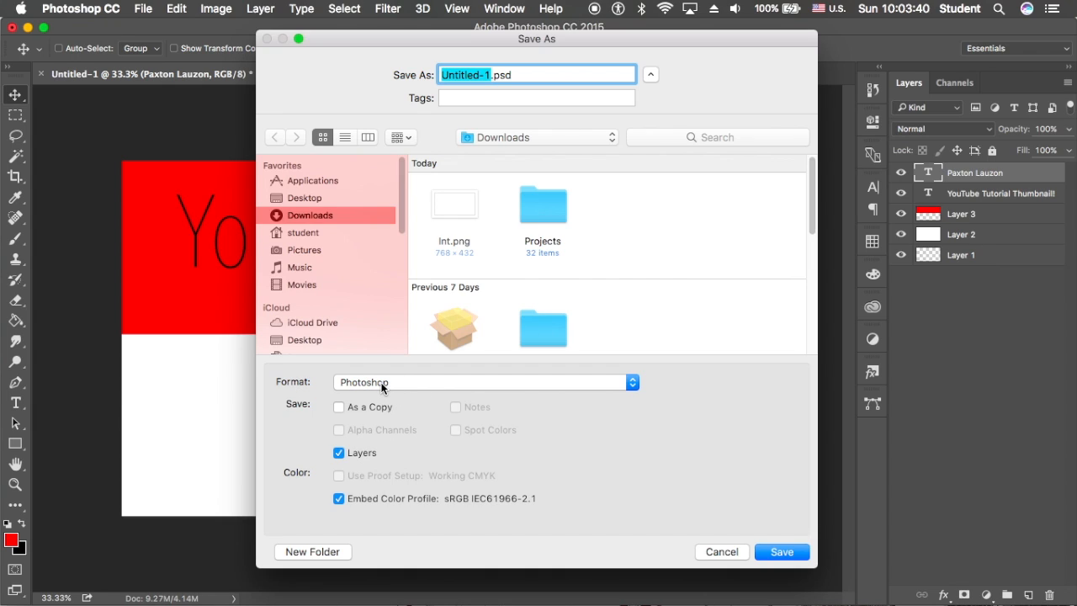
click(511, 75)
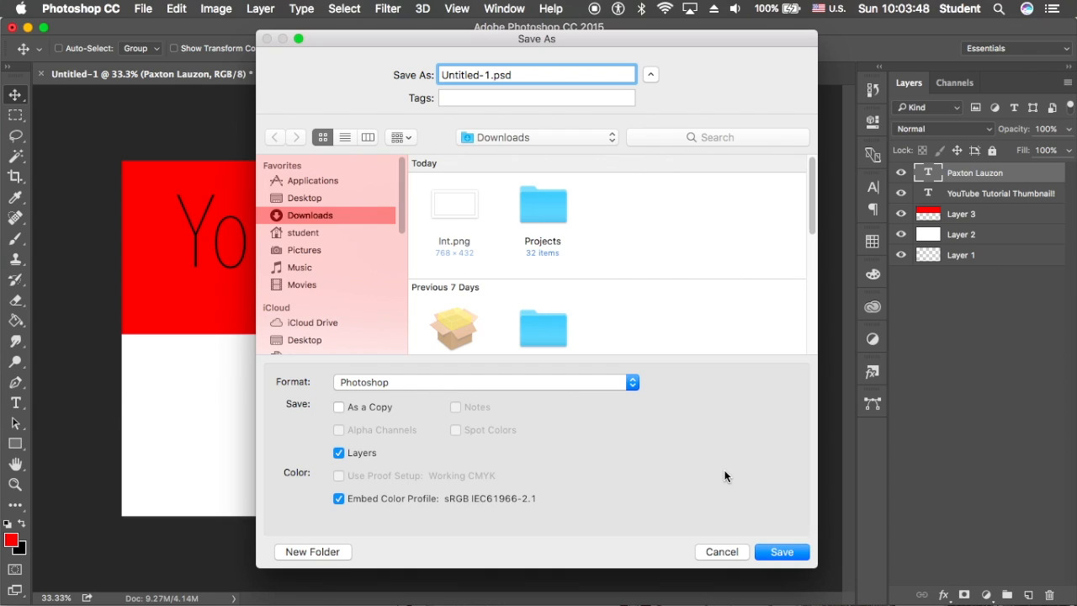
mouse_move(408, 111)
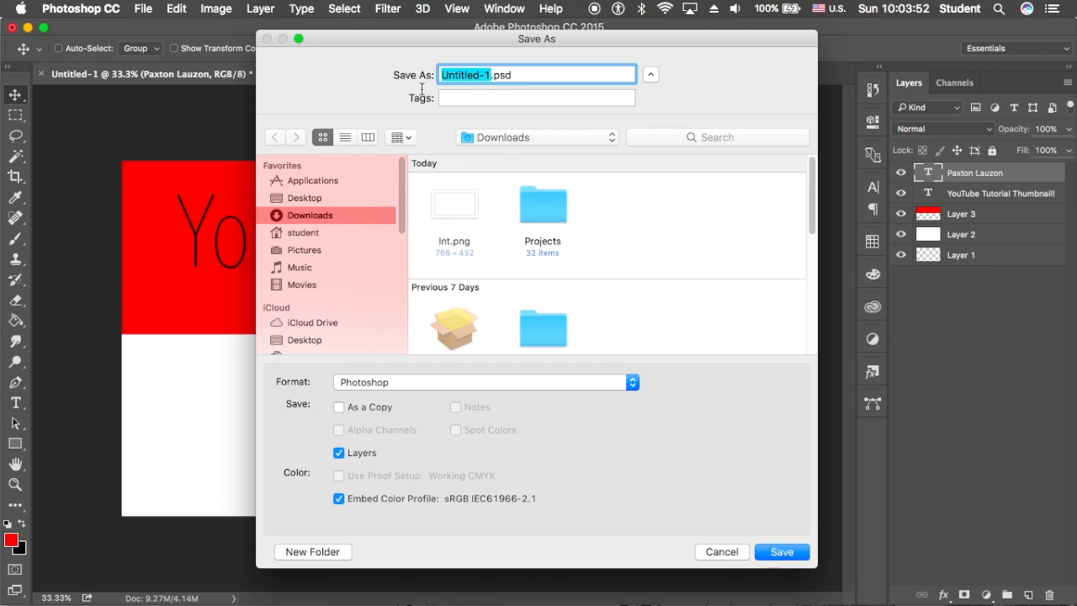
mouse_move(301, 125)
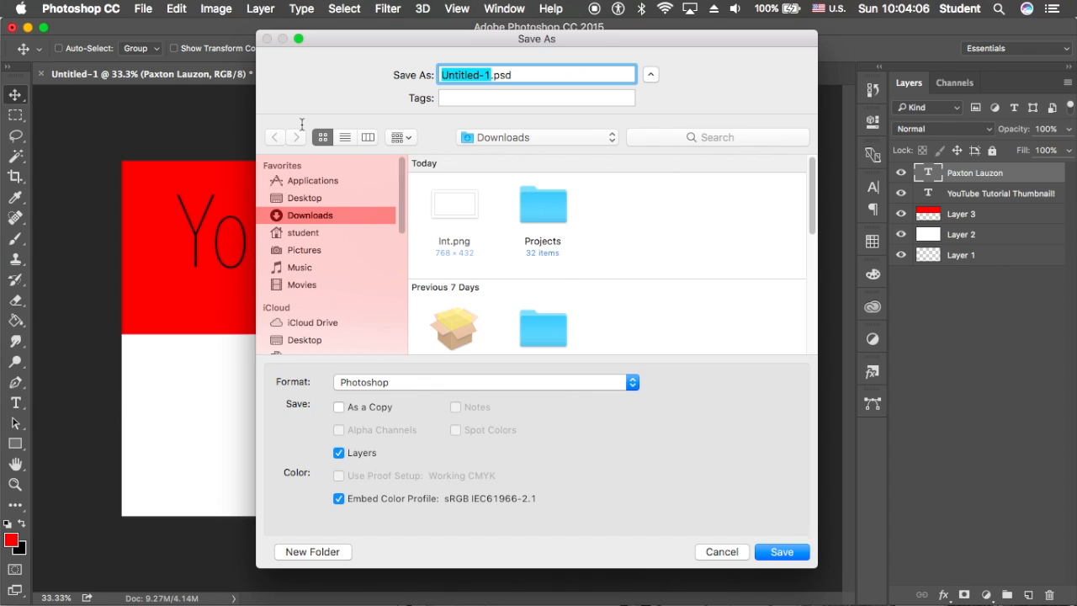
mouse_move(343, 92)
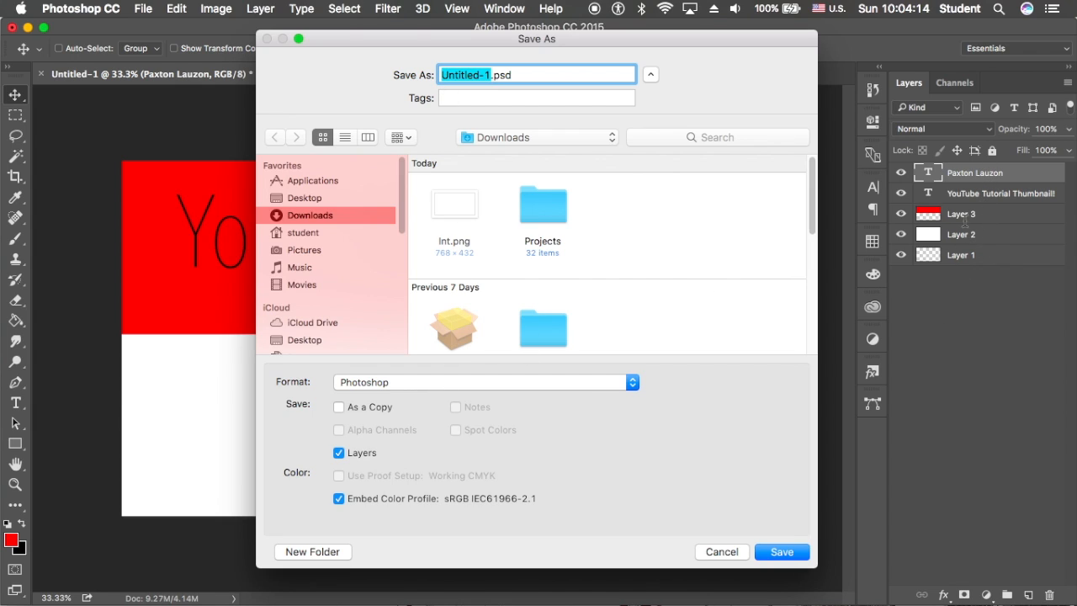
mouse_move(693, 300)
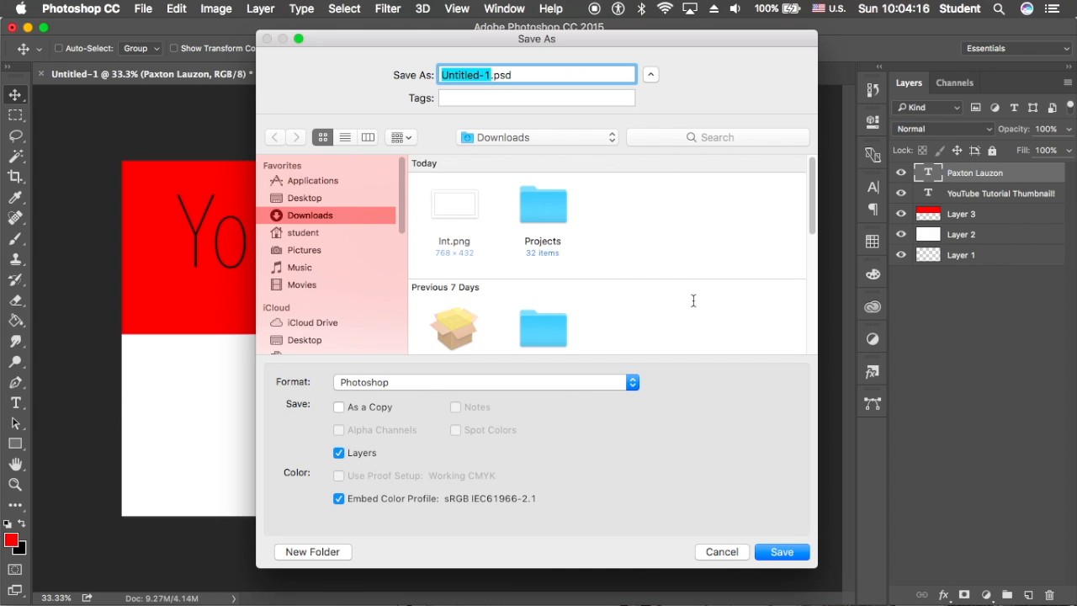
mouse_move(315, 101)
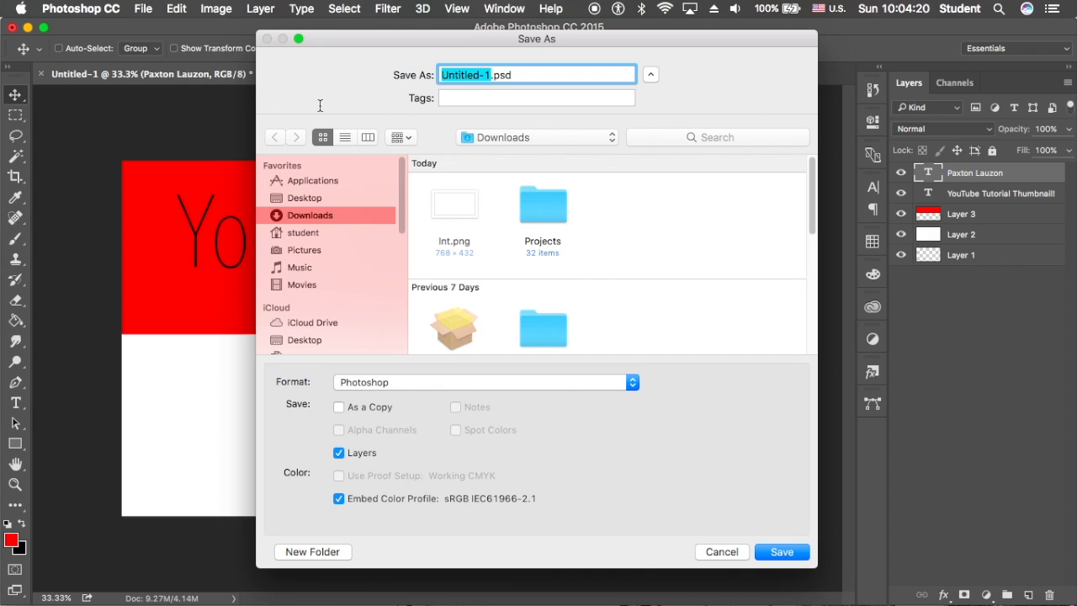
text(YTT.psd)
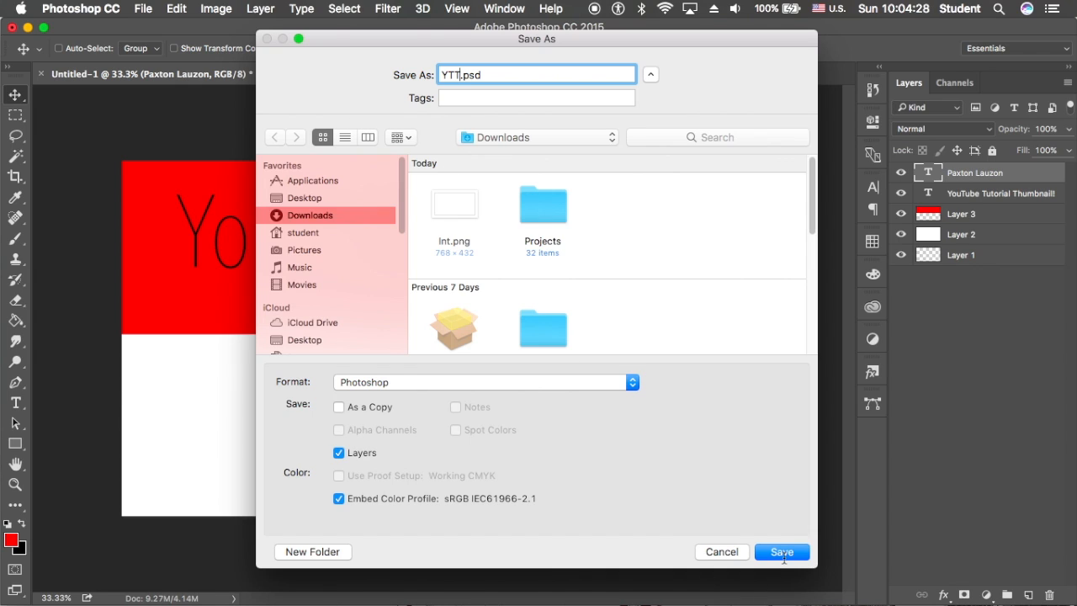
click(781, 552)
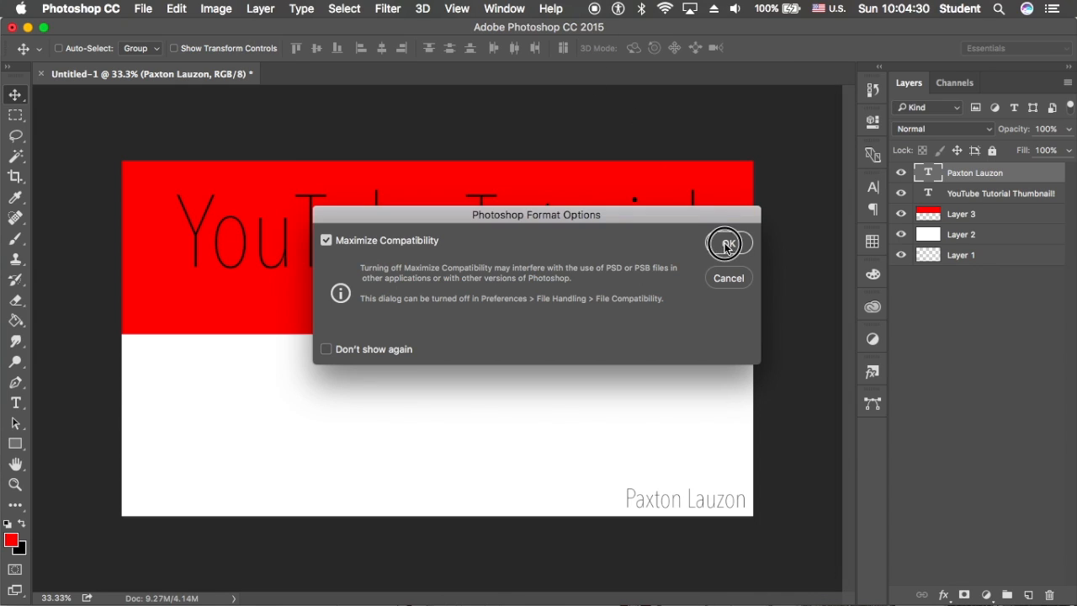
click(728, 243)
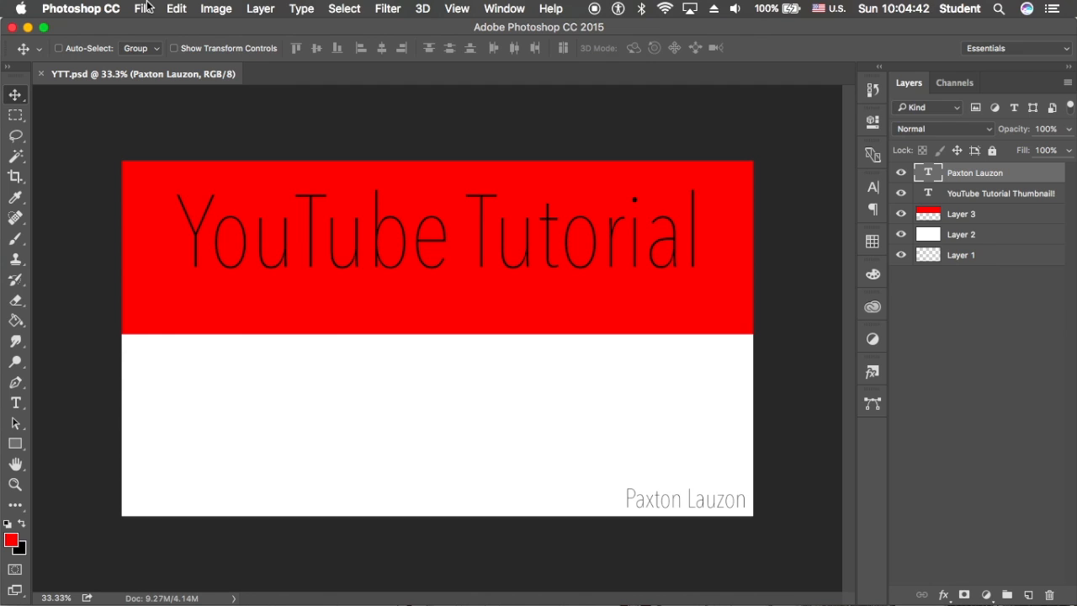
- Save another copy in PNG format as YTT.png in Downloads
click(143, 8)
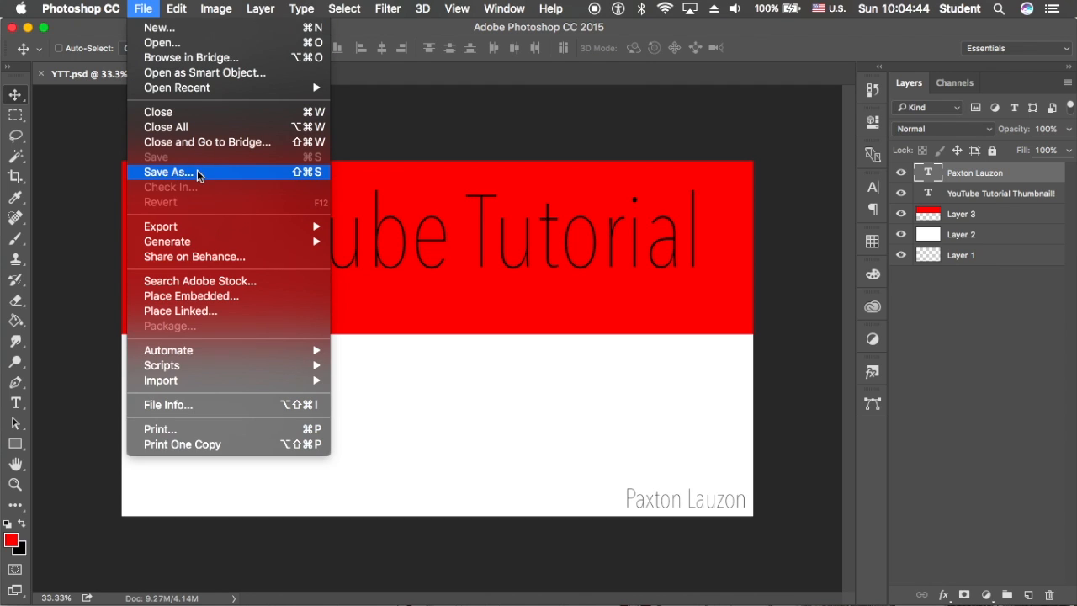
click(168, 171)
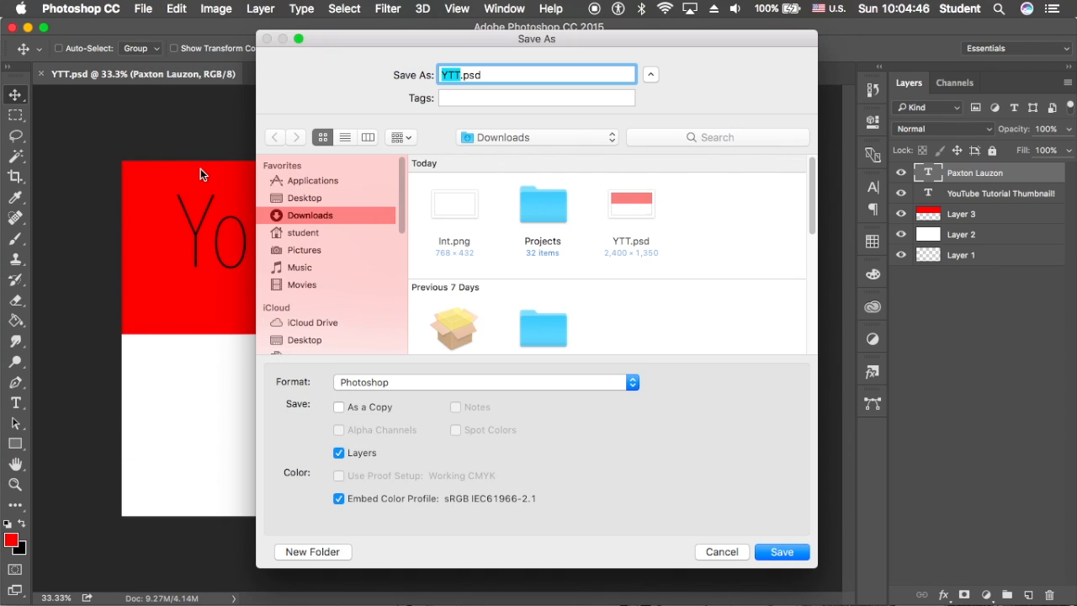
mouse_move(426, 391)
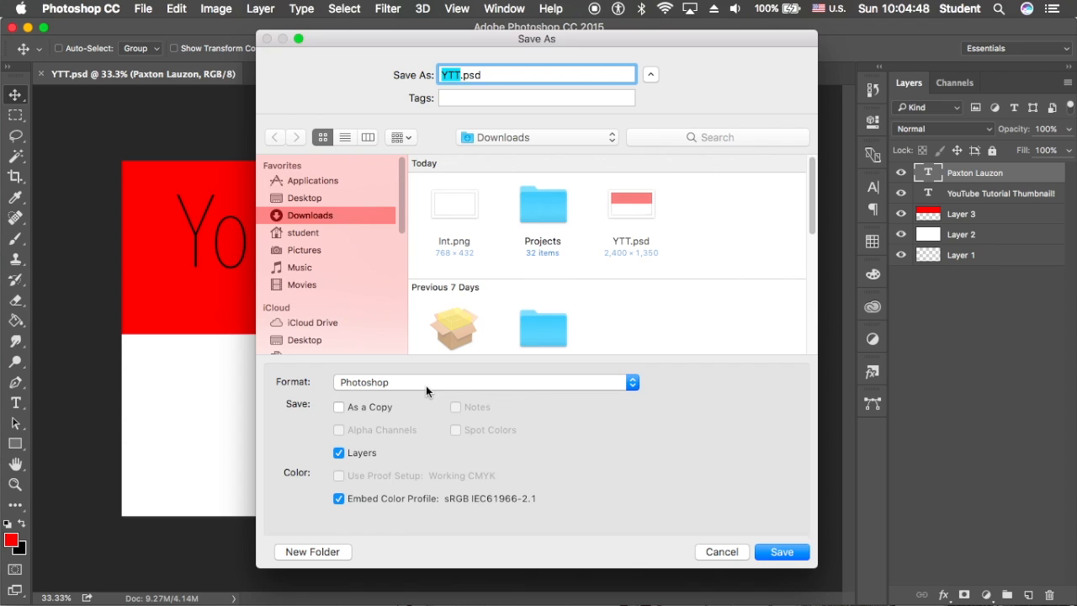
click(480, 382)
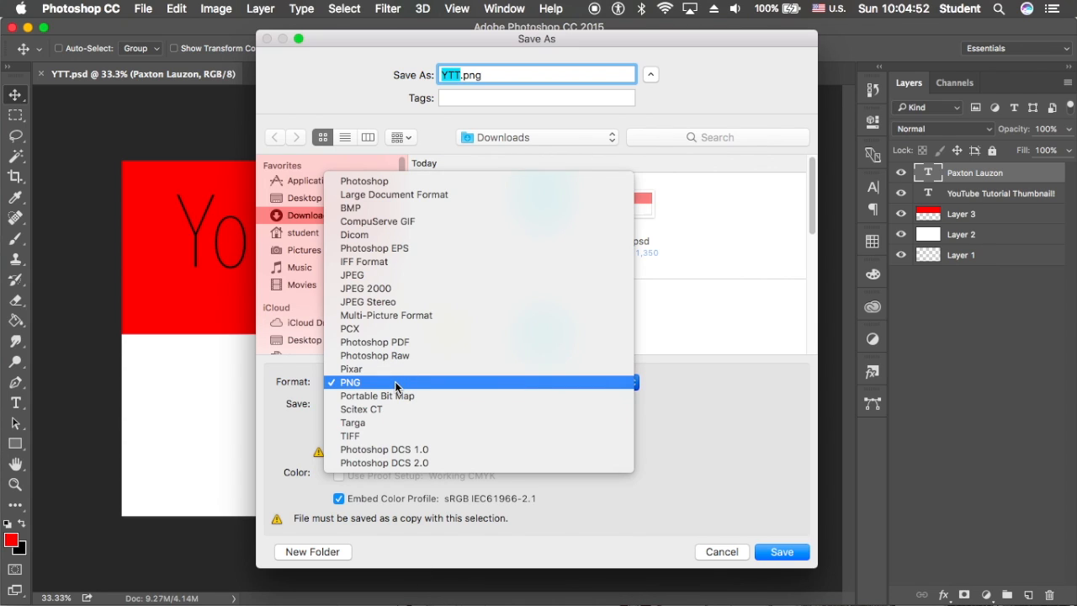
mouse_move(374, 275)
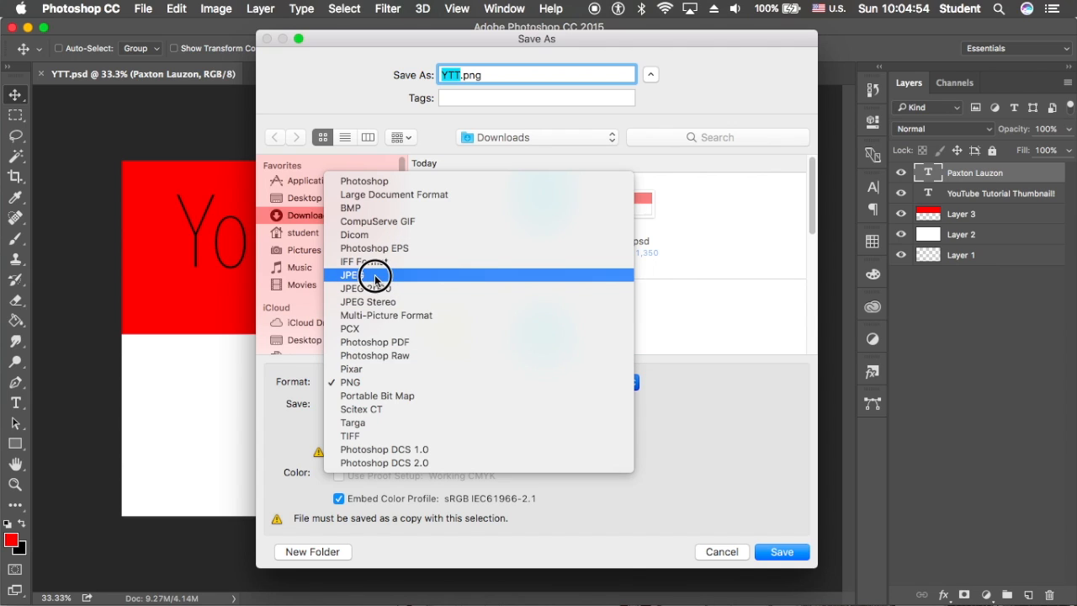
click(350, 275)
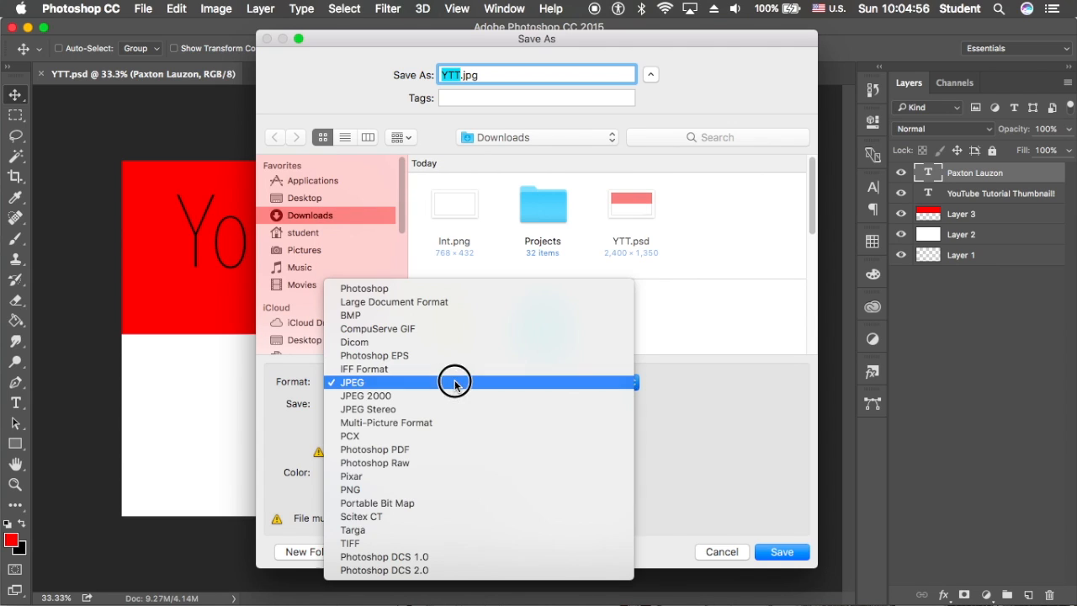
click(350, 489)
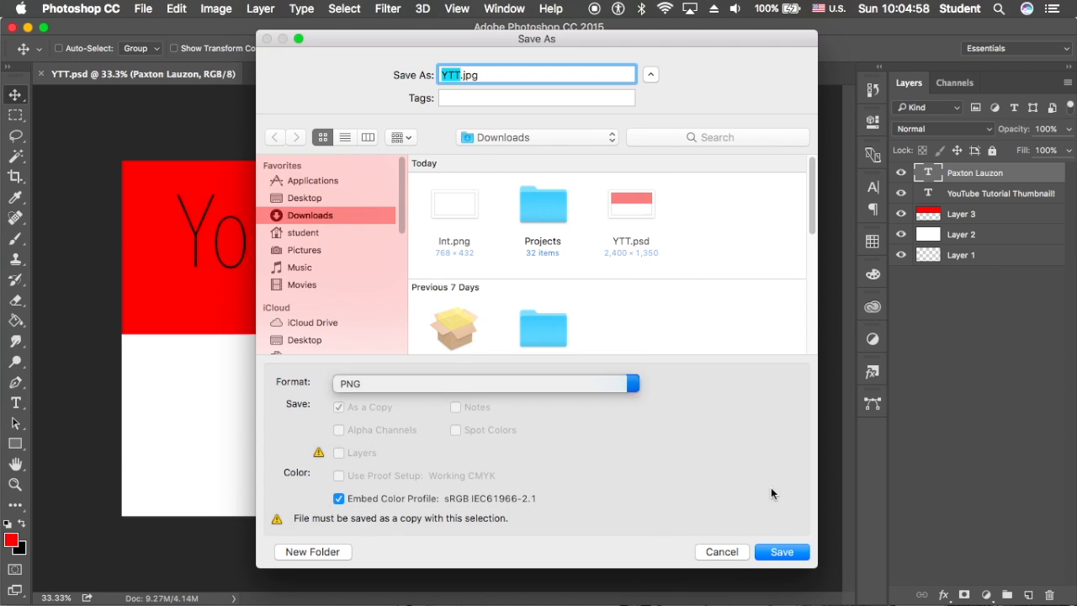
click(484, 382)
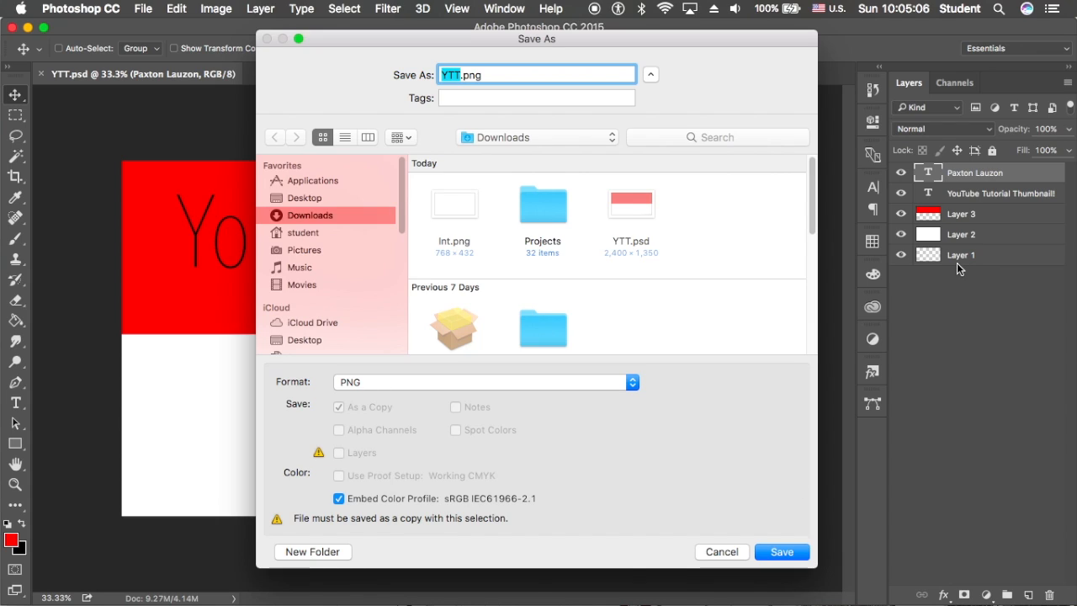
mouse_move(934, 265)
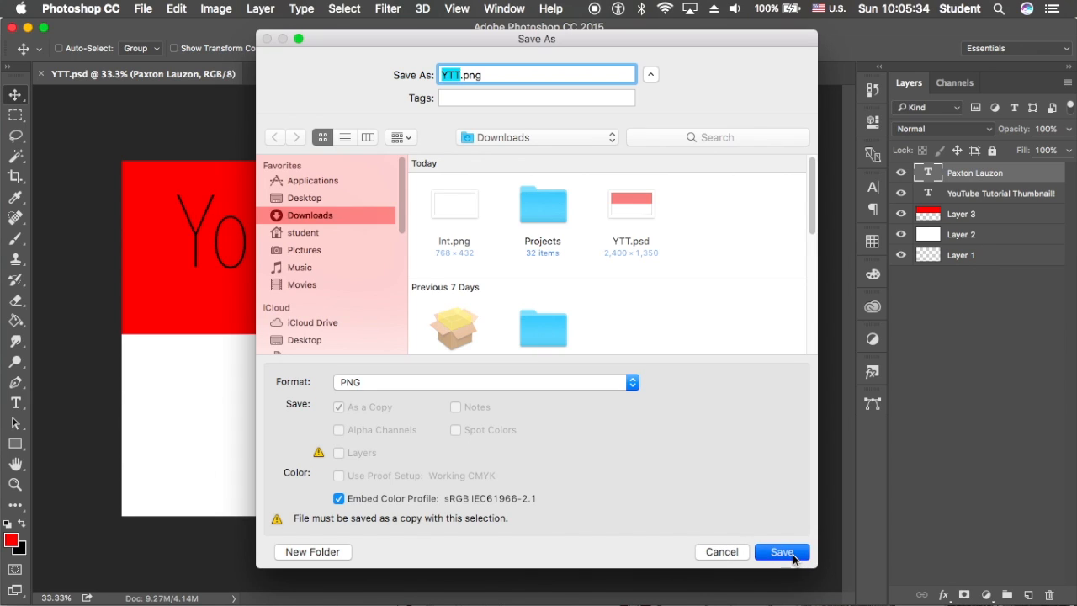
click(781, 552)
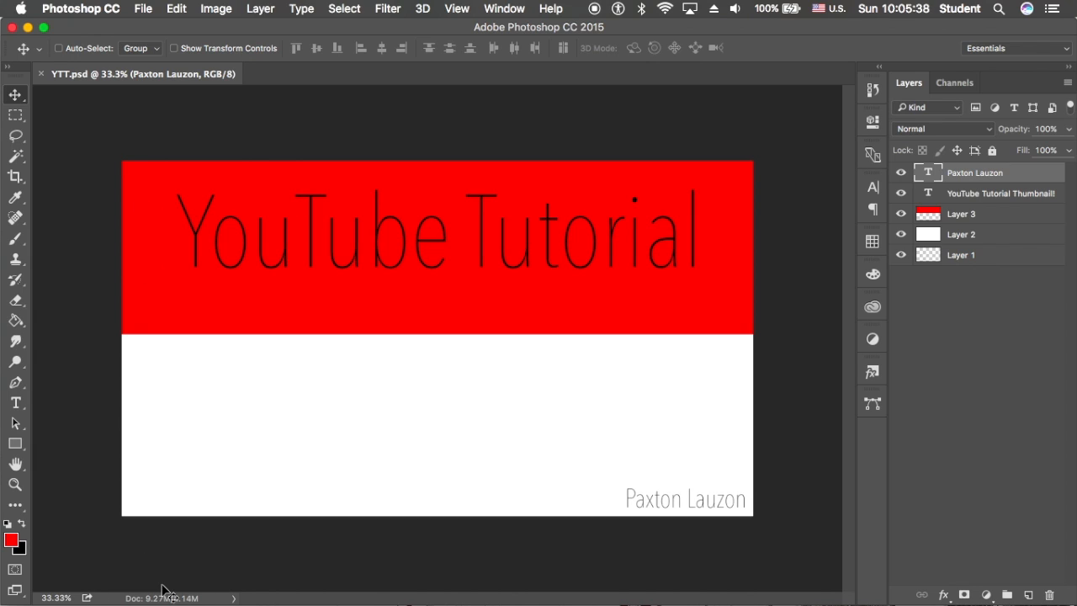
mouse_move(268, 316)
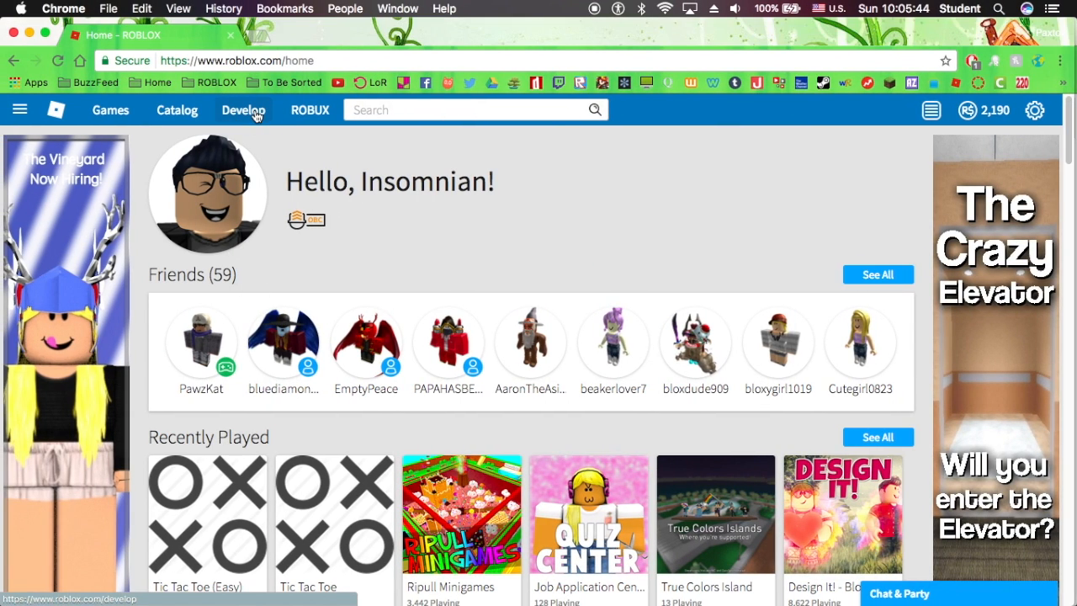
- Go to Develop and choose Configure Place for YouTube/Movie Tryouts
click(243, 109)
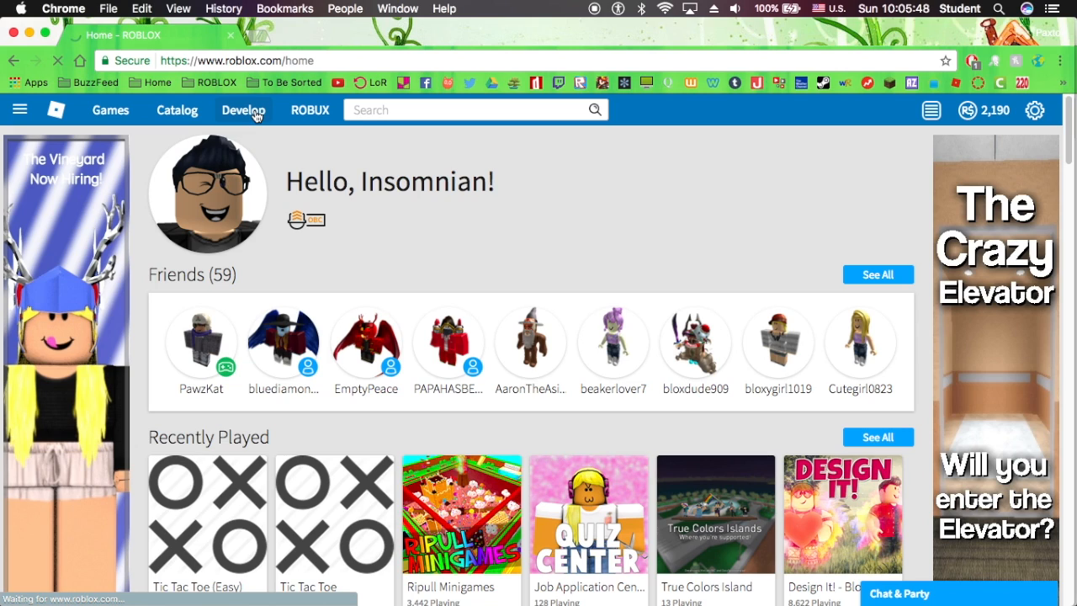
click(243, 110)
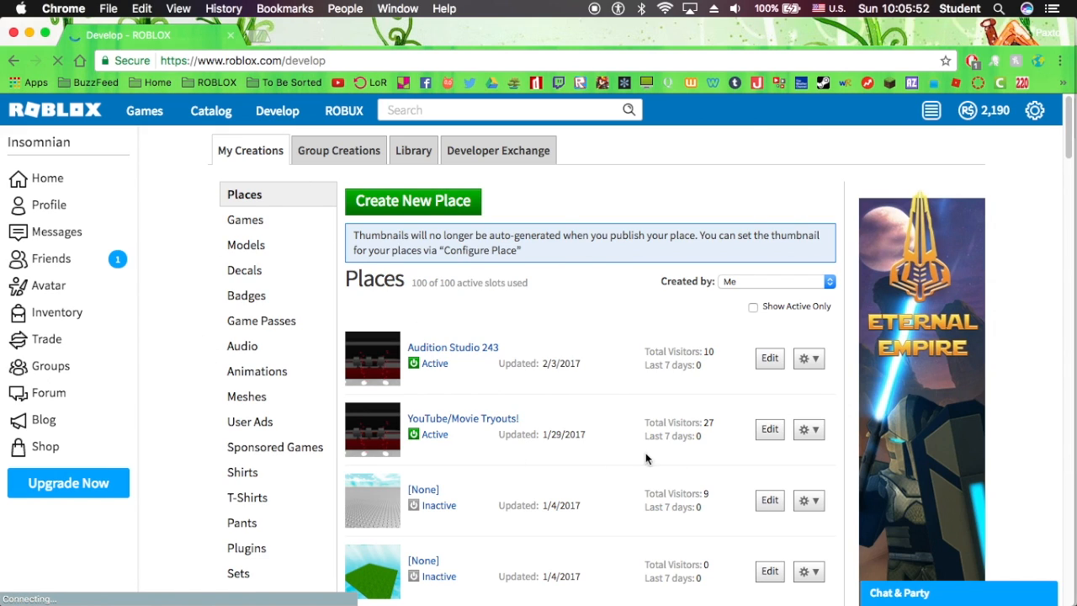
click(809, 429)
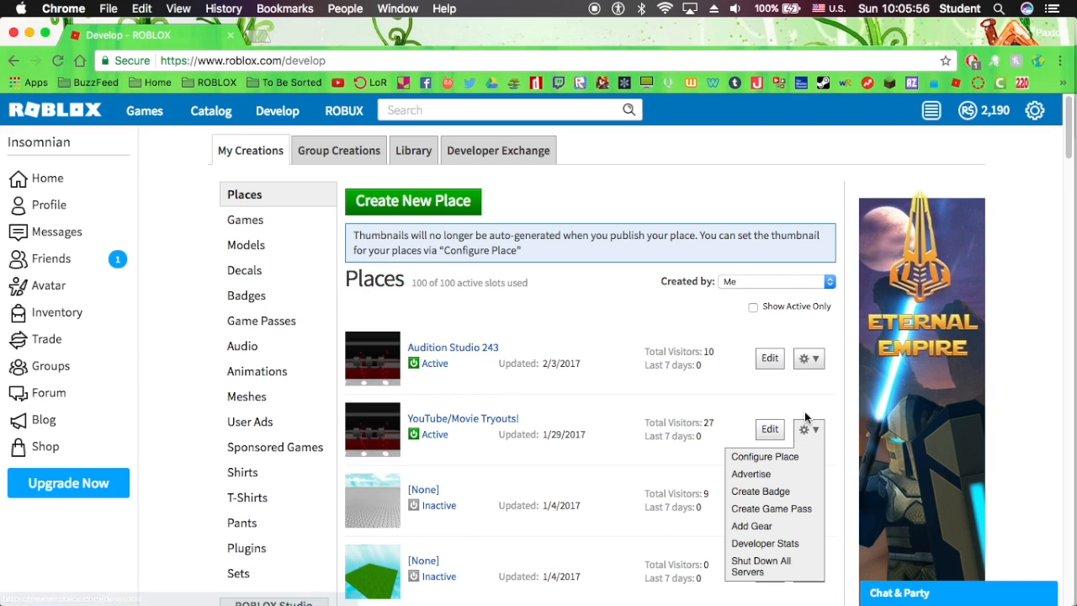
click(808, 429)
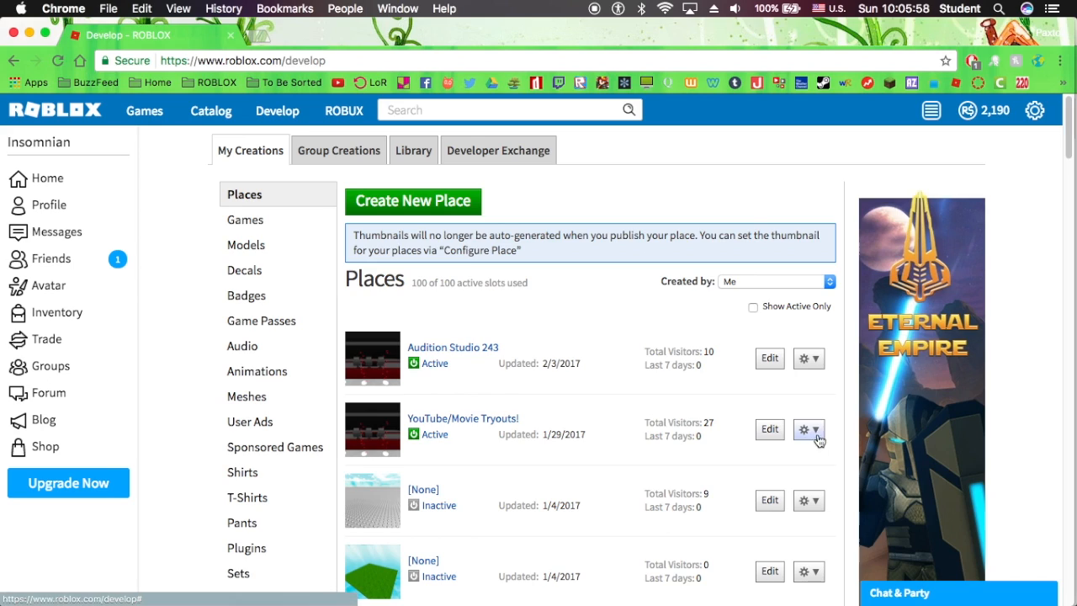
mouse_move(820, 414)
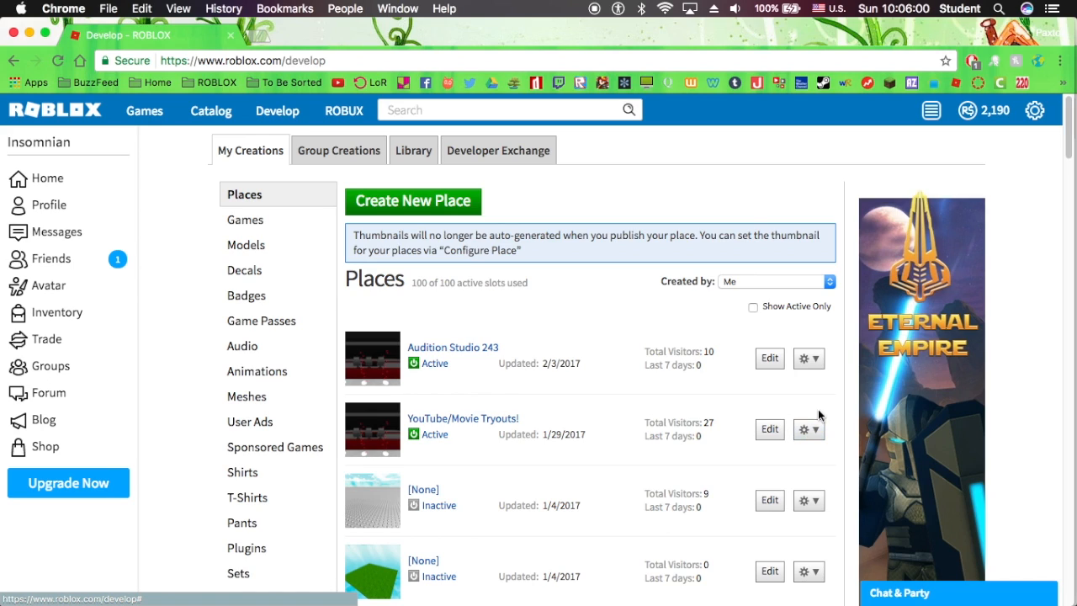
click(808, 429)
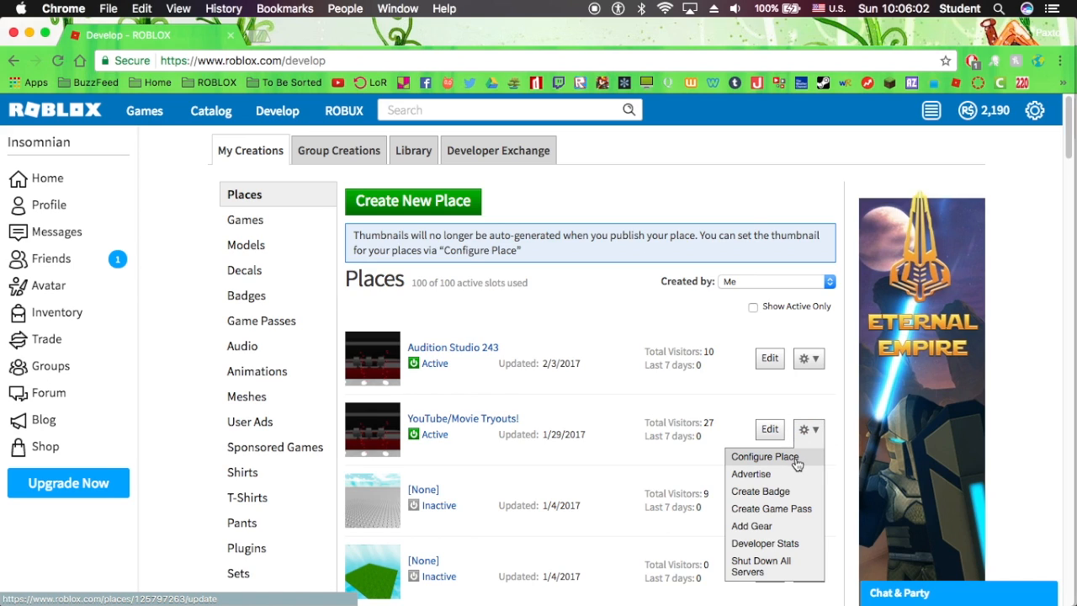
click(764, 456)
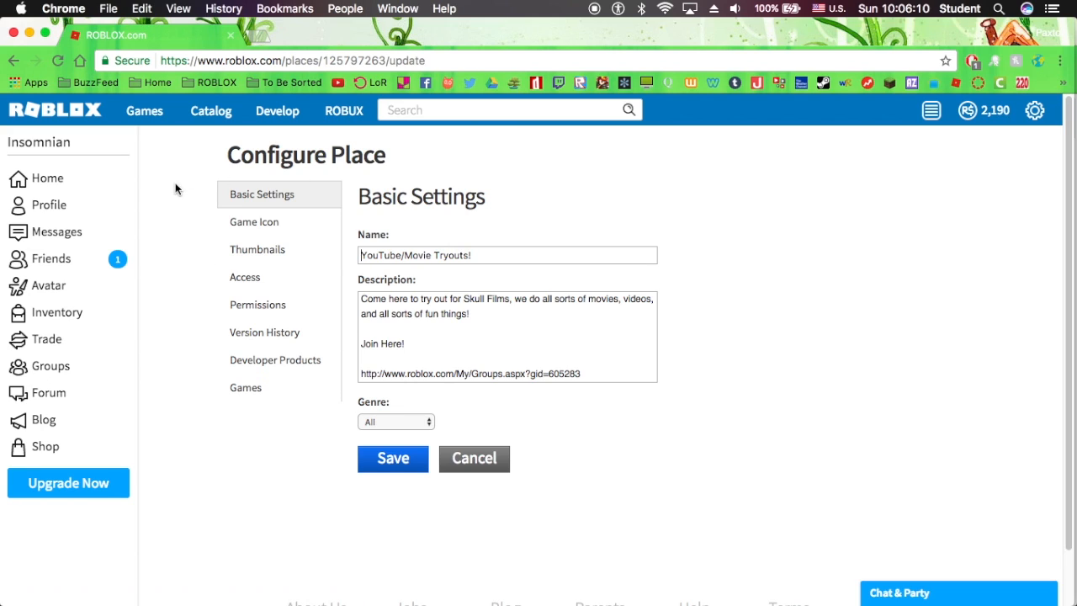
- Move from the Game Icon page to the place's Thumbnails settings
click(258, 249)
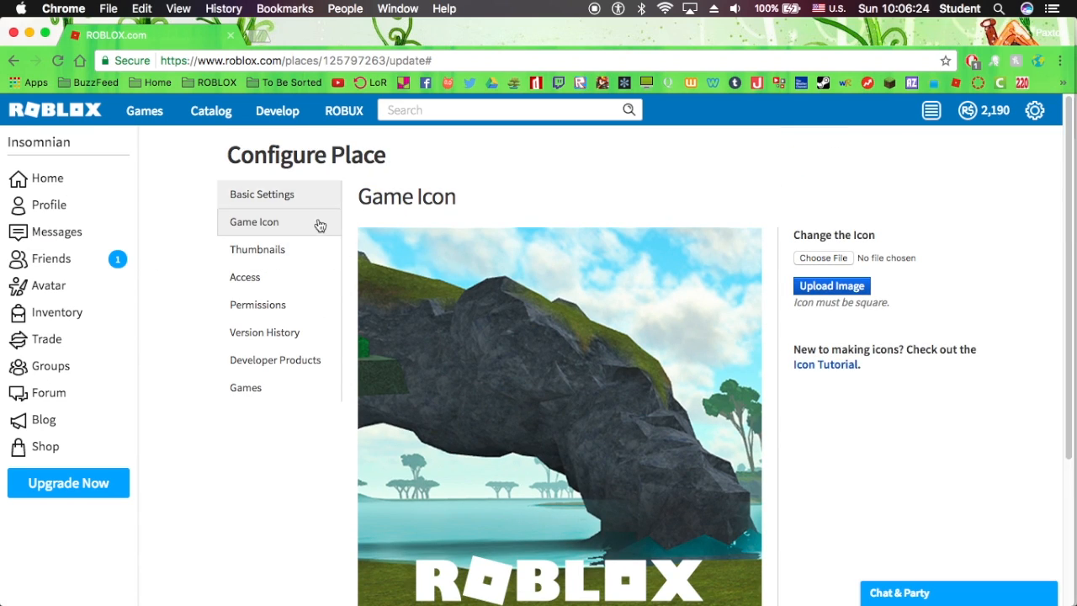
click(257, 249)
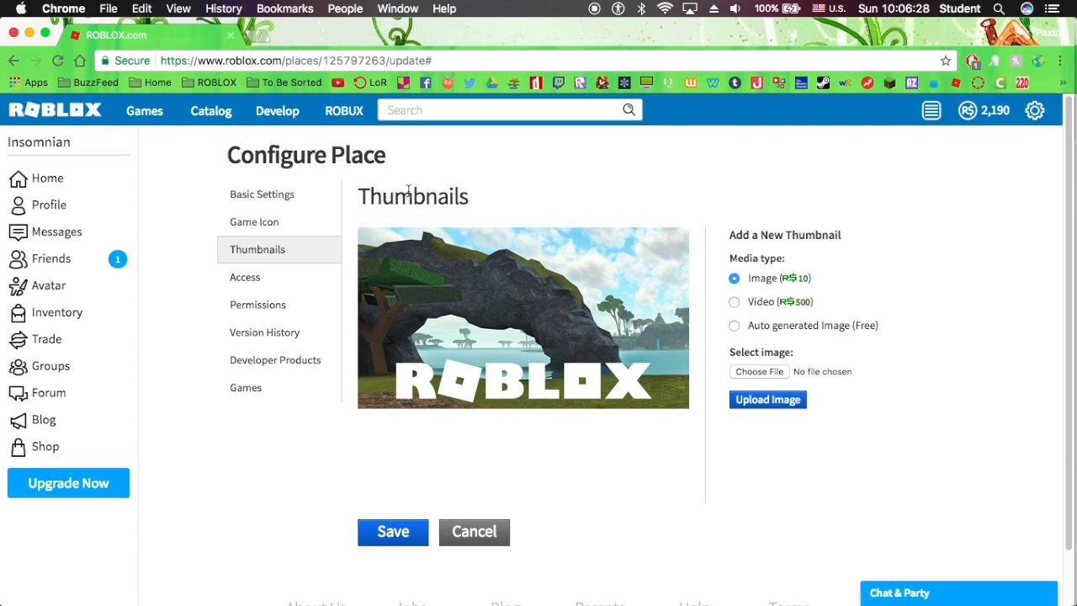
mouse_move(724, 272)
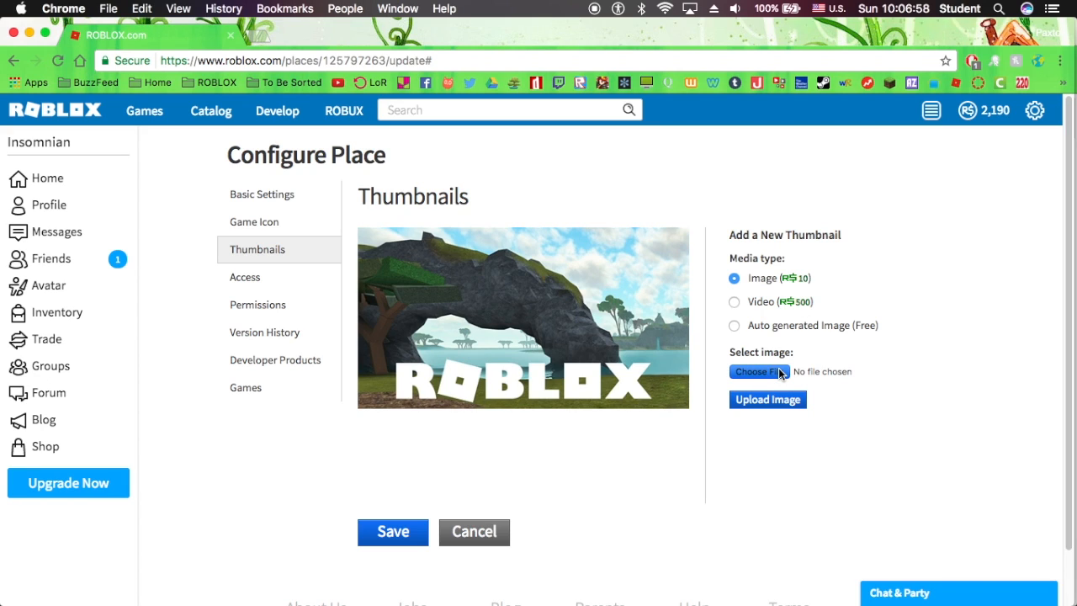
- Choose YTT.png from the Downloads folder in the file picker
click(756, 372)
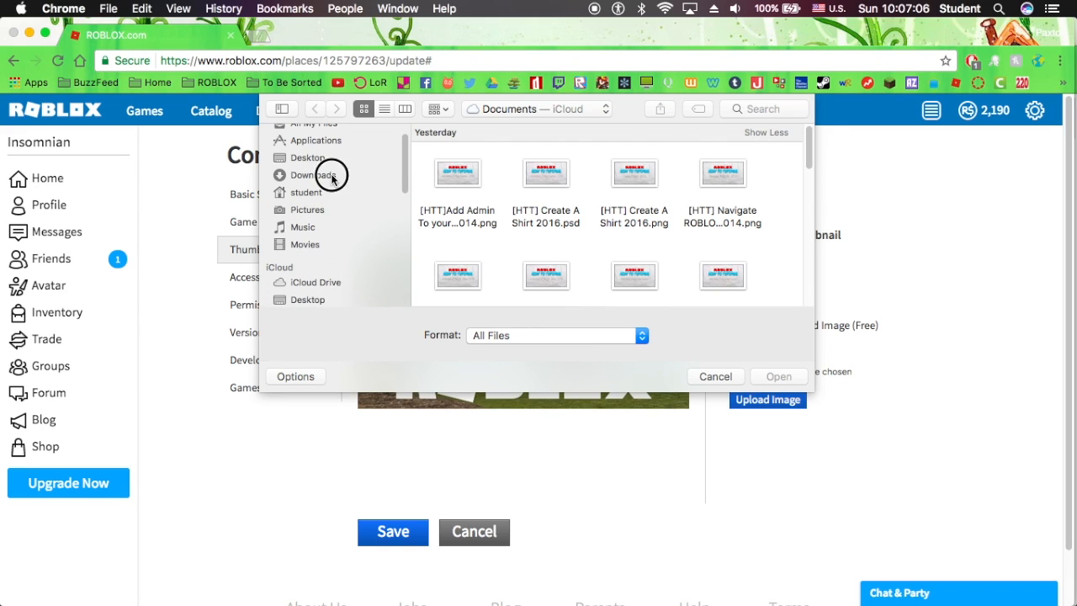
click(312, 174)
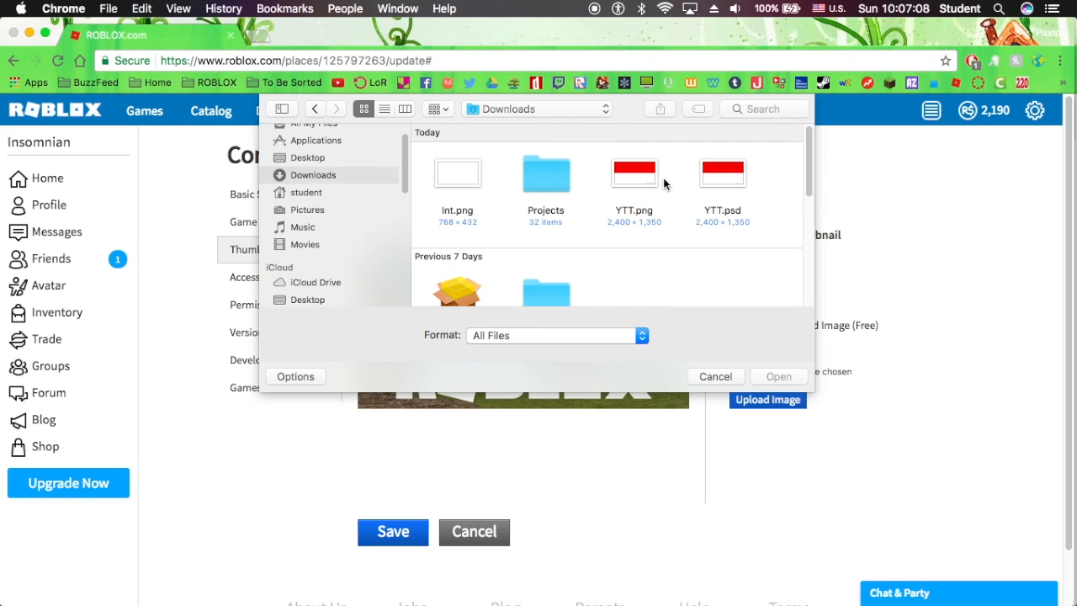
click(634, 174)
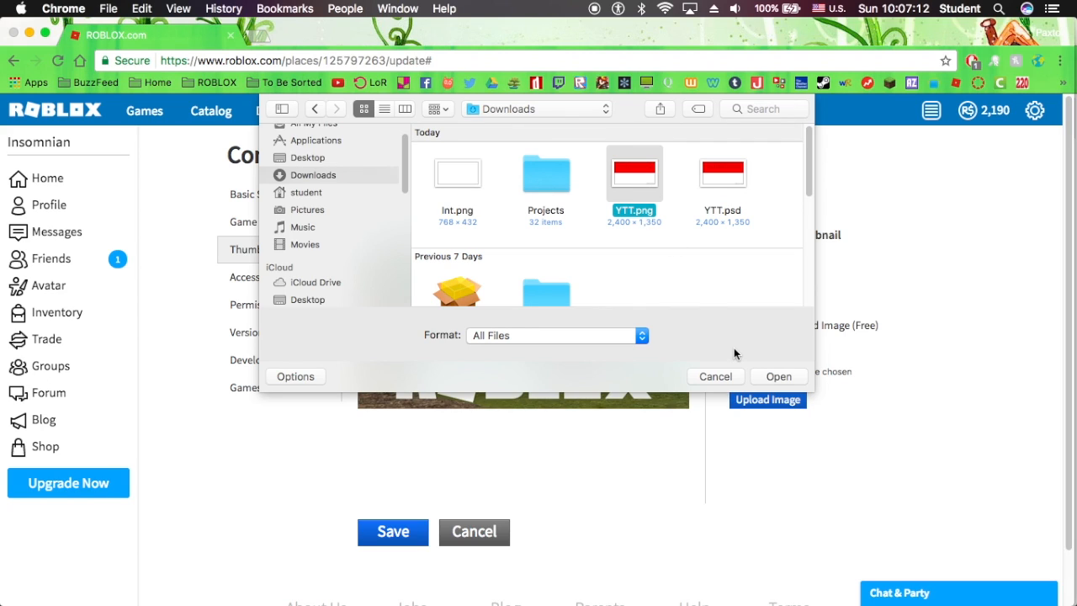
click(715, 376)
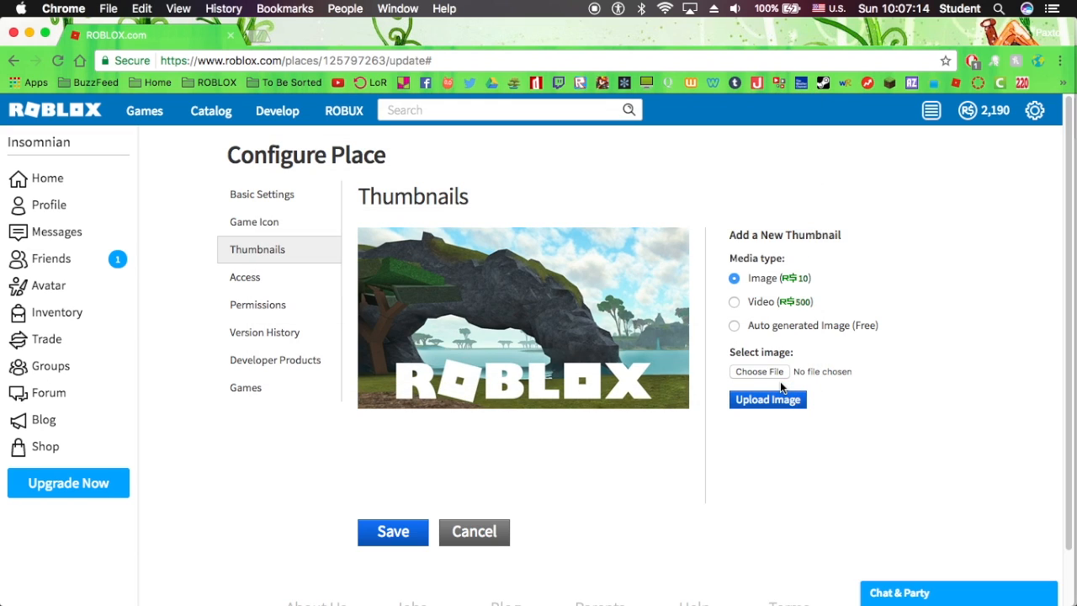
- Upload YTT.png, confirm the R$10 Buy Now, and save the place
click(758, 371)
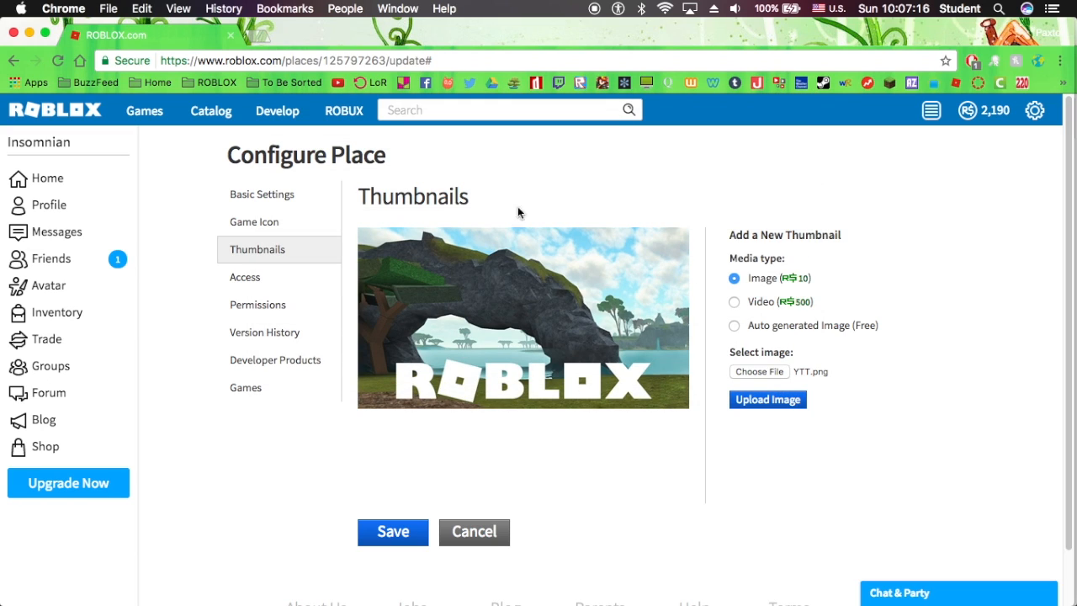
mouse_move(721, 376)
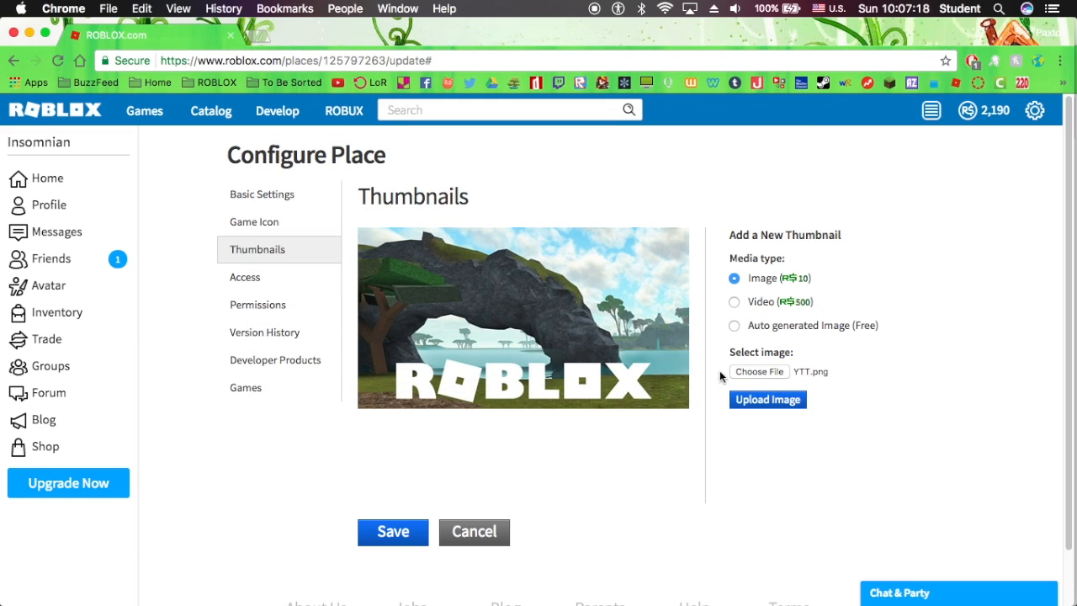
click(767, 400)
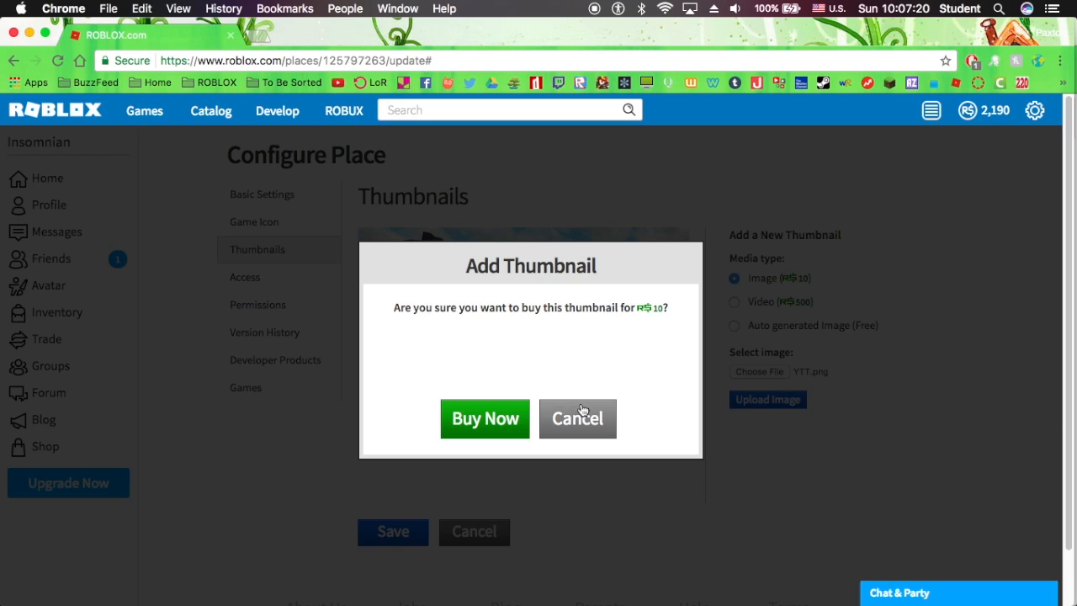
click(484, 418)
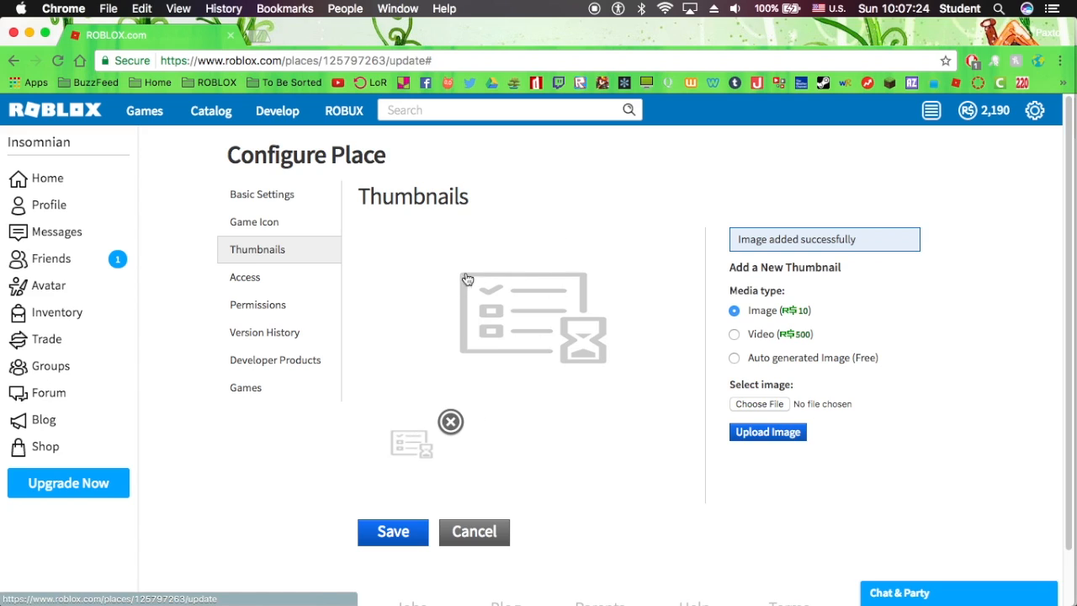
mouse_move(737, 245)
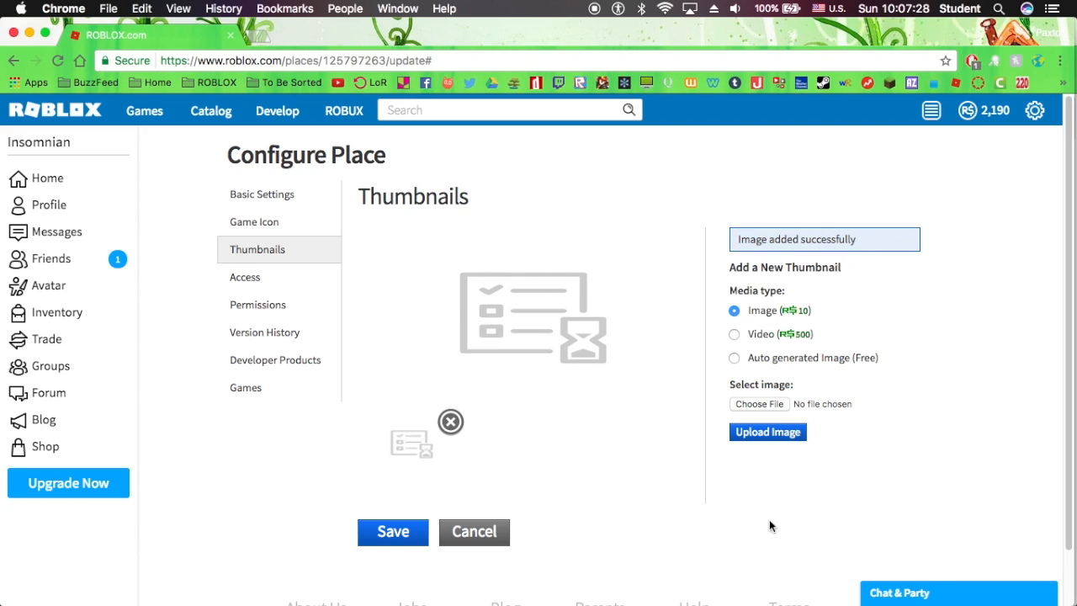
mouse_move(402, 454)
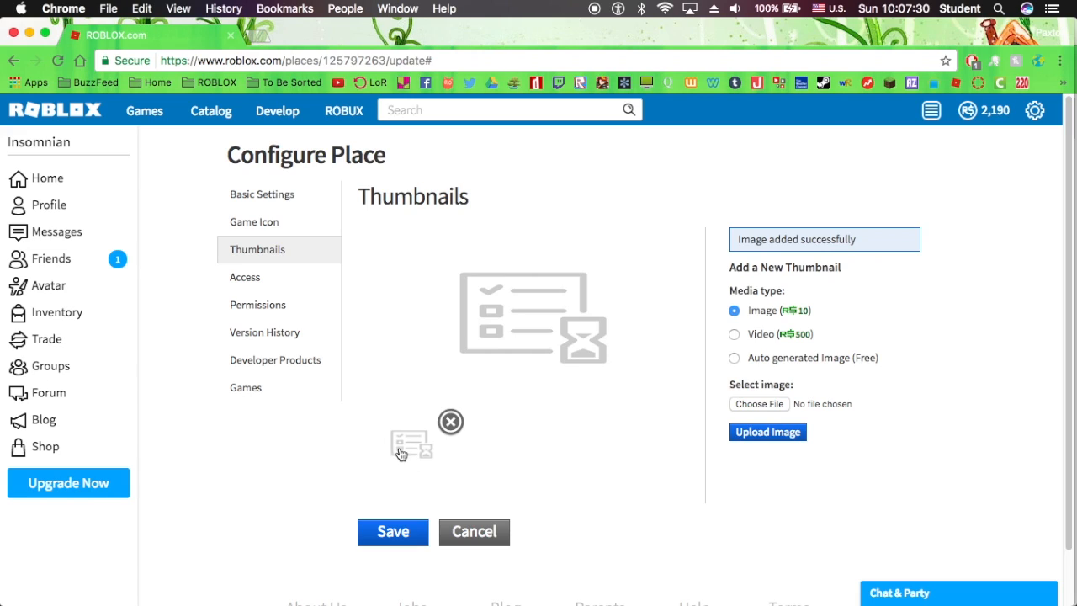
mouse_move(515, 484)
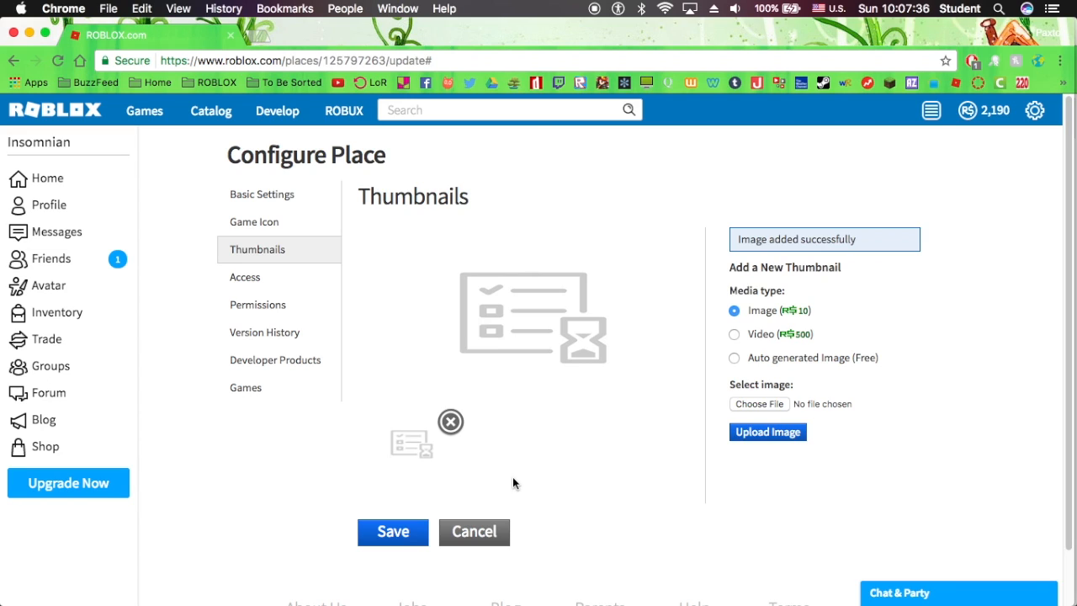
mouse_move(493, 516)
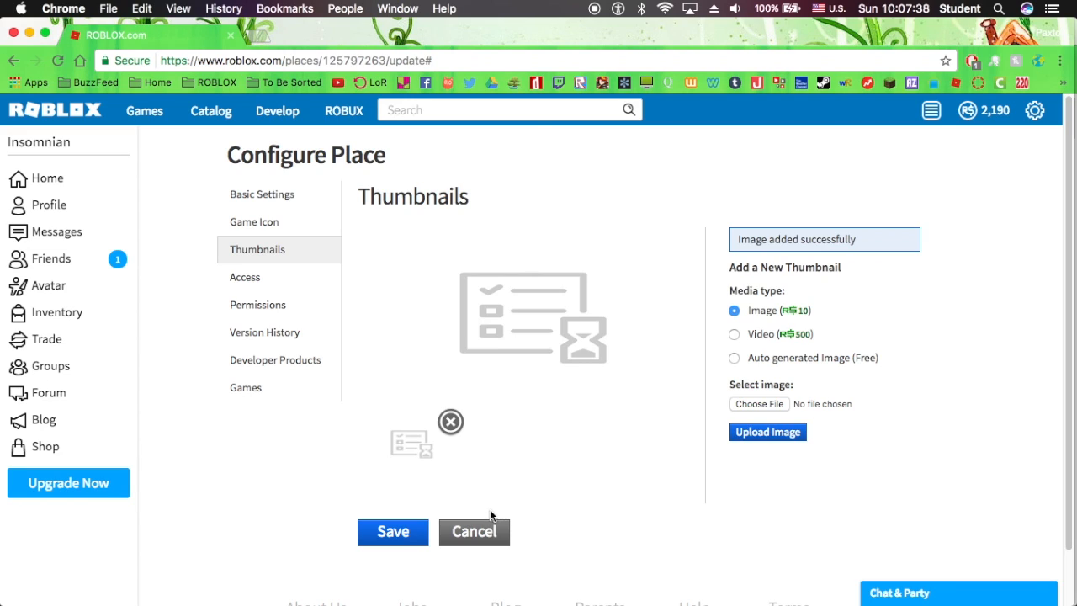
click(392, 531)
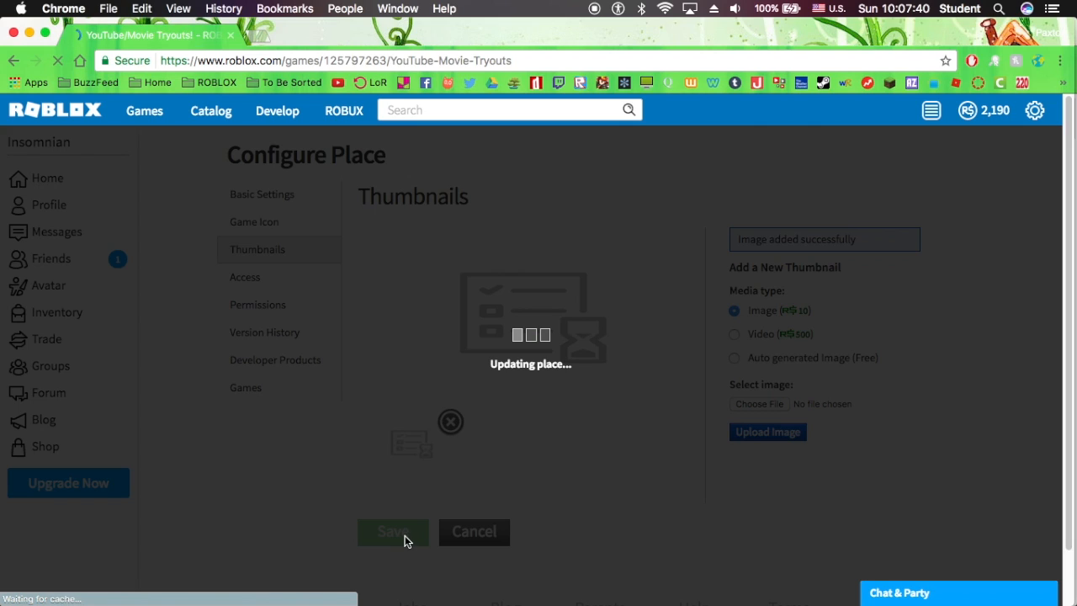
- Finish saving the place and go to the Games listing
click(392, 531)
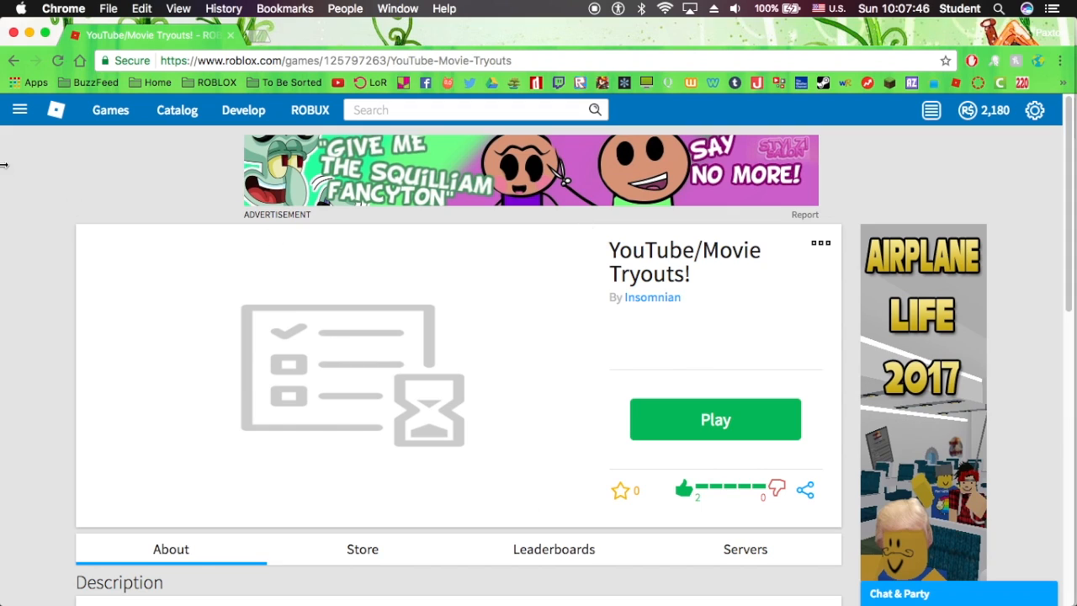
click(110, 109)
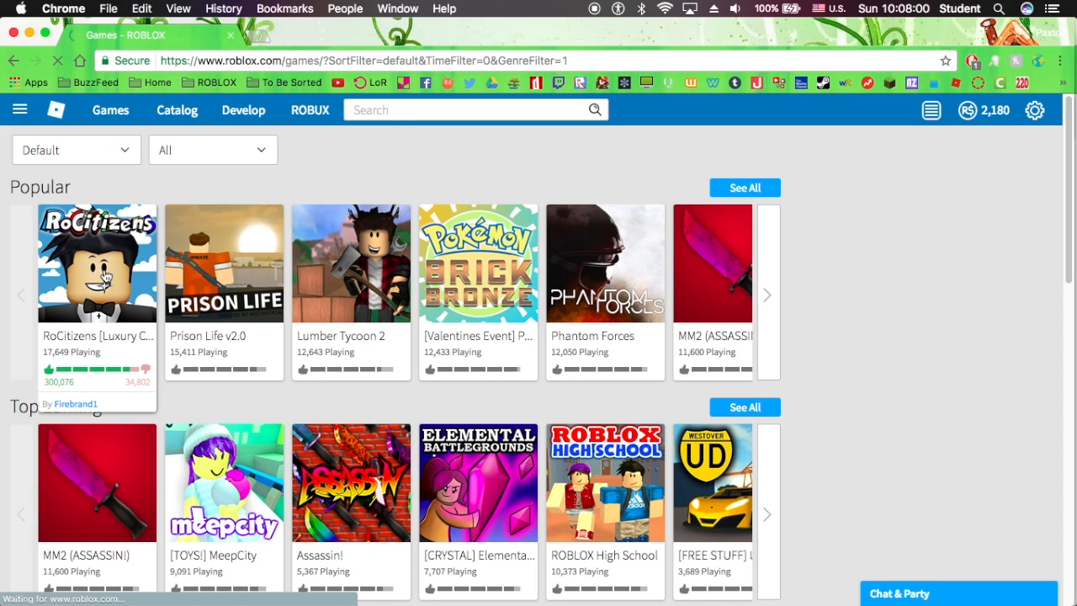
- Open RoCitizens [Luxury Cabin] and advance its media carousel three slides
click(97, 263)
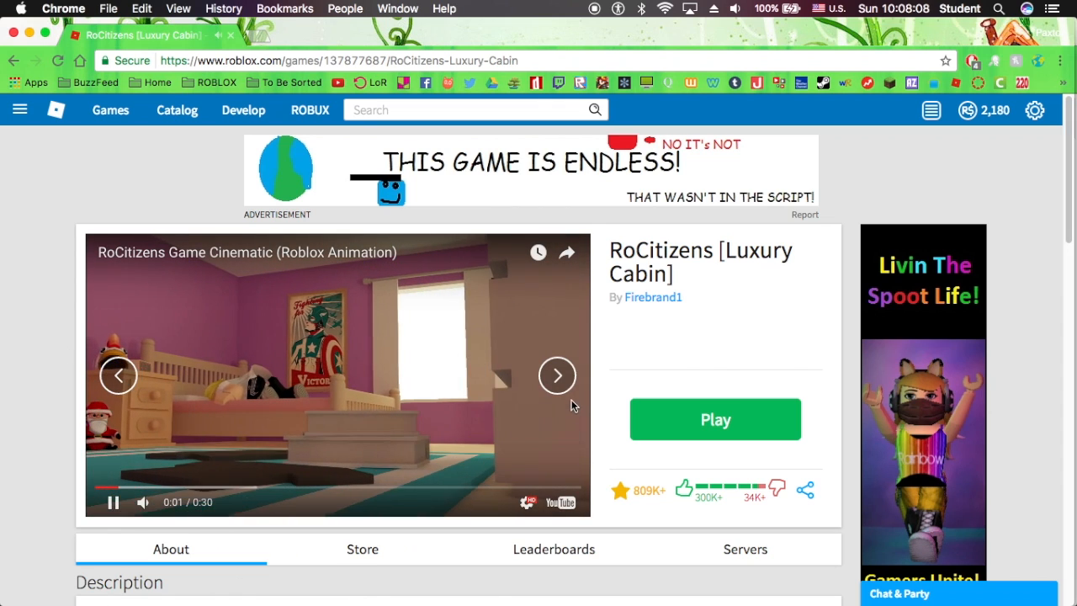
click(557, 375)
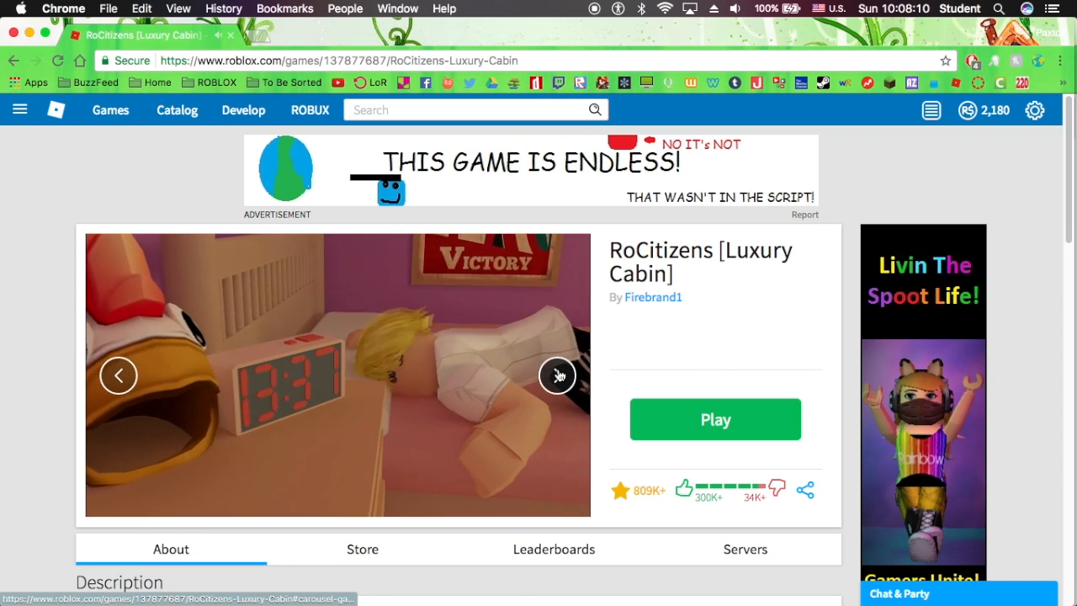
click(557, 375)
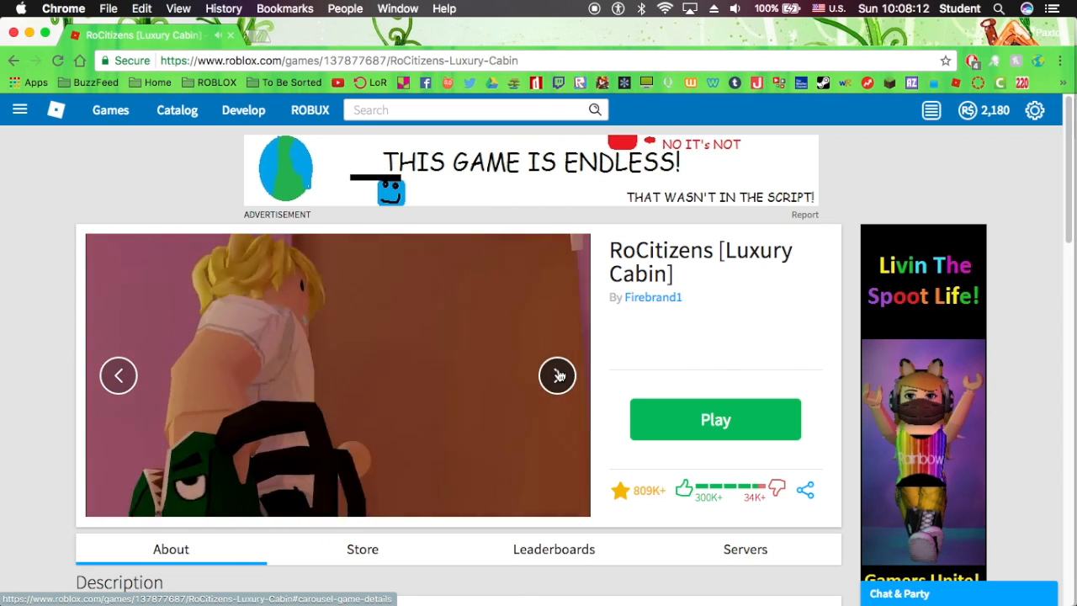
click(557, 375)
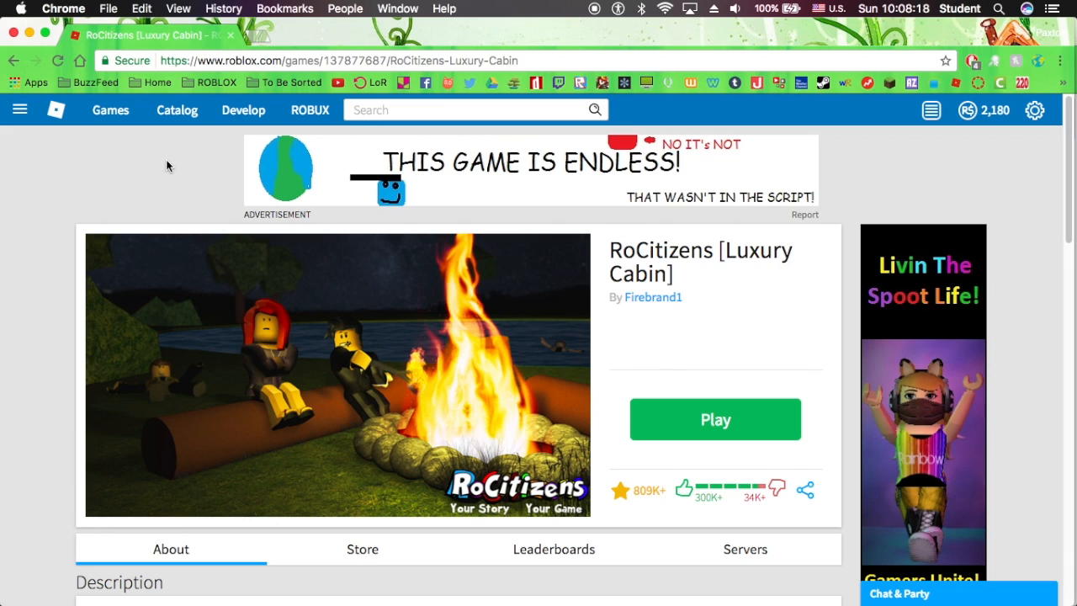
mouse_move(147, 183)
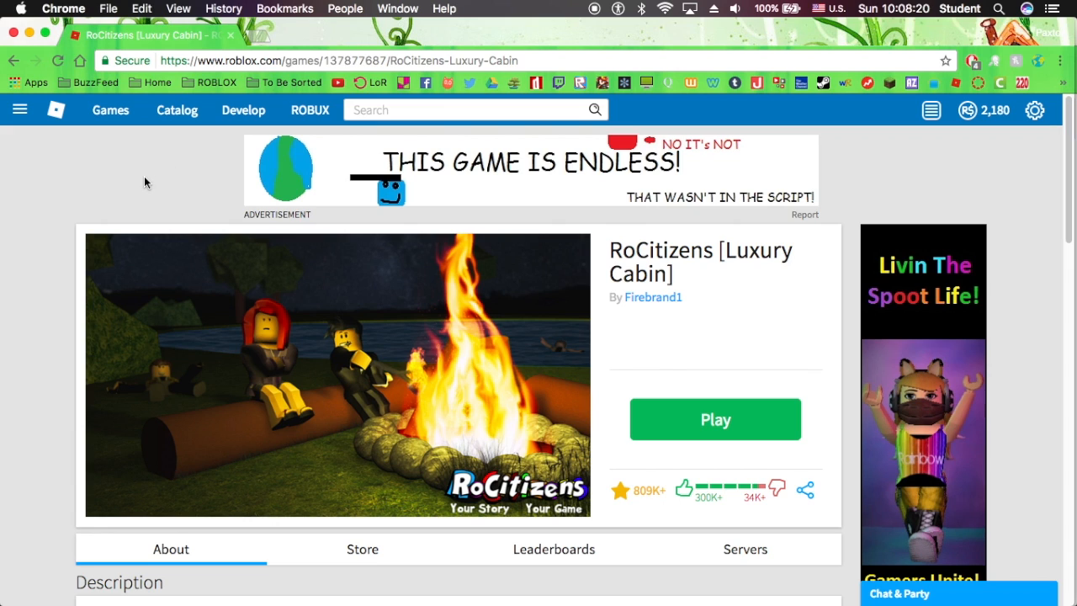